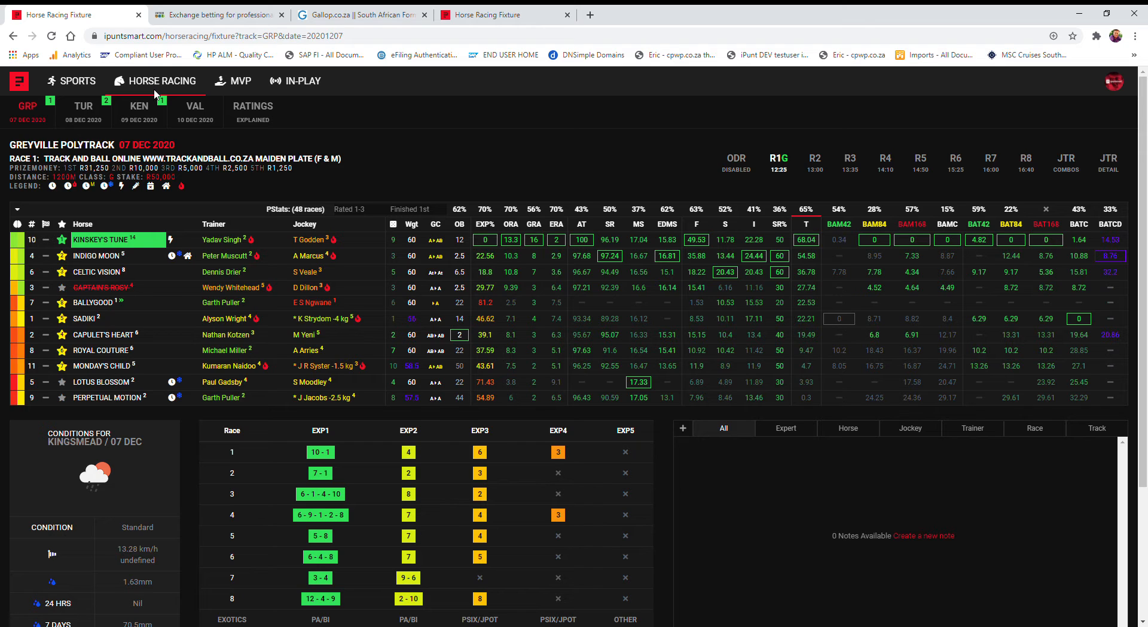
{"action": "mouse_move", "coordinate": [93, 105]}
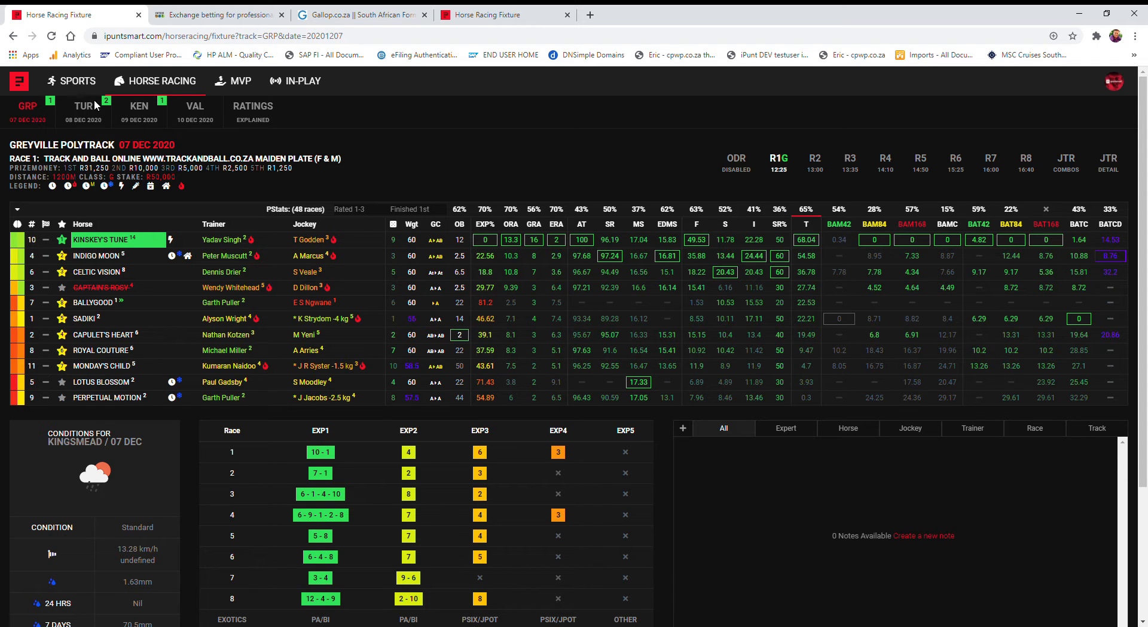
{"action": "mouse_move", "coordinate": [451, 116]}
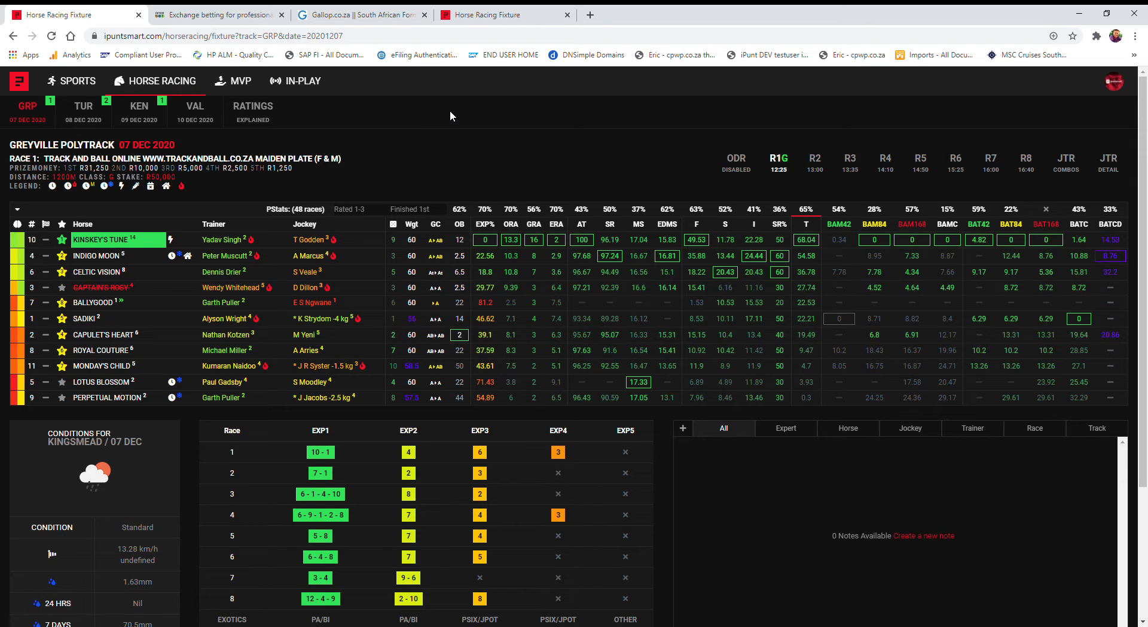
{"action": "mouse_move", "coordinate": [614, 123]}
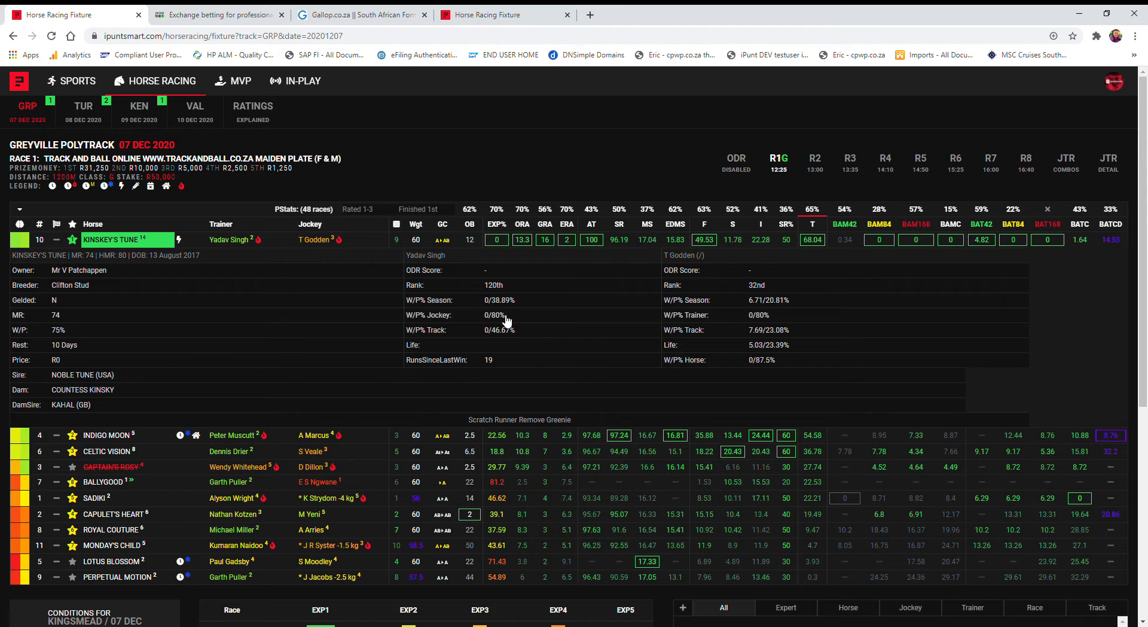
{"action": "mouse_move", "coordinate": [320, 239]}
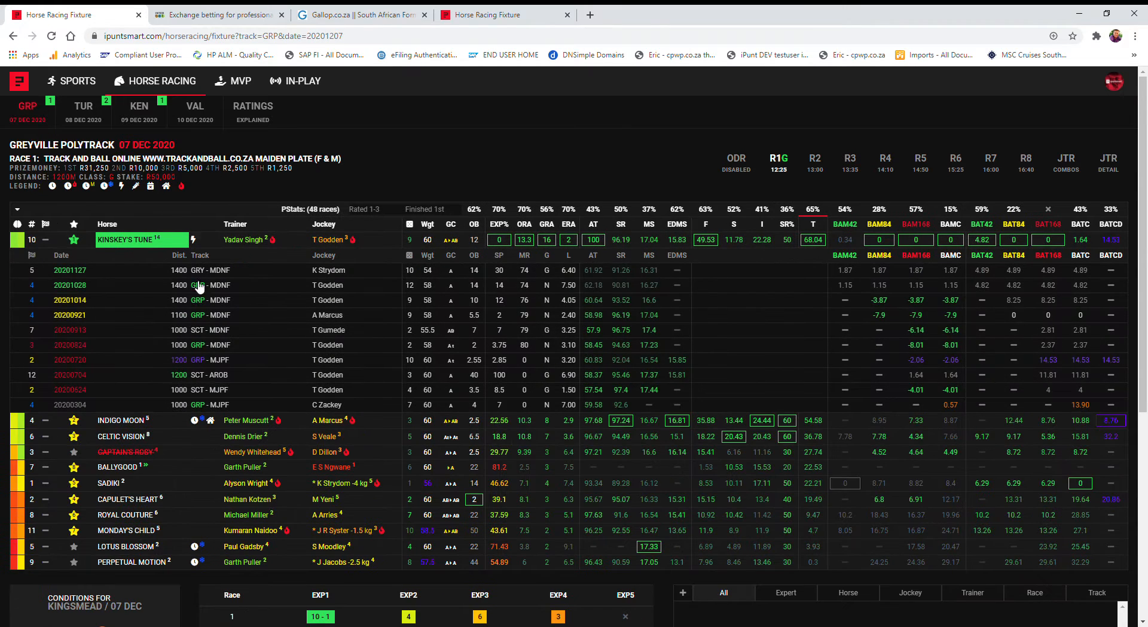
{"action": "mouse_move", "coordinate": [439, 342]}
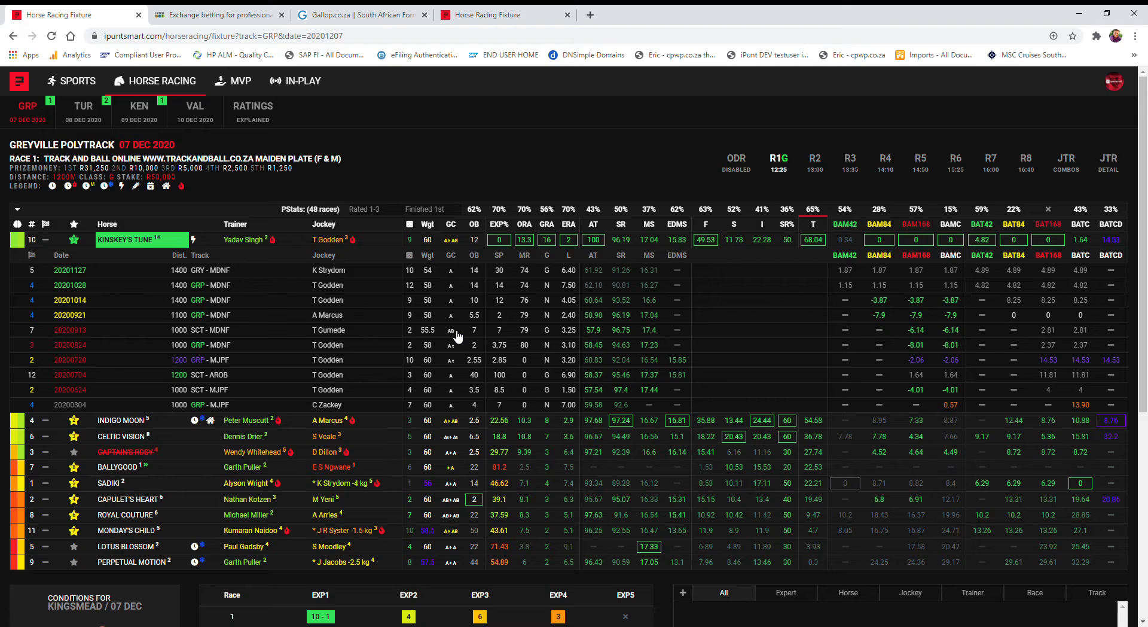
{"action": "mouse_move", "coordinate": [1061, 338]}
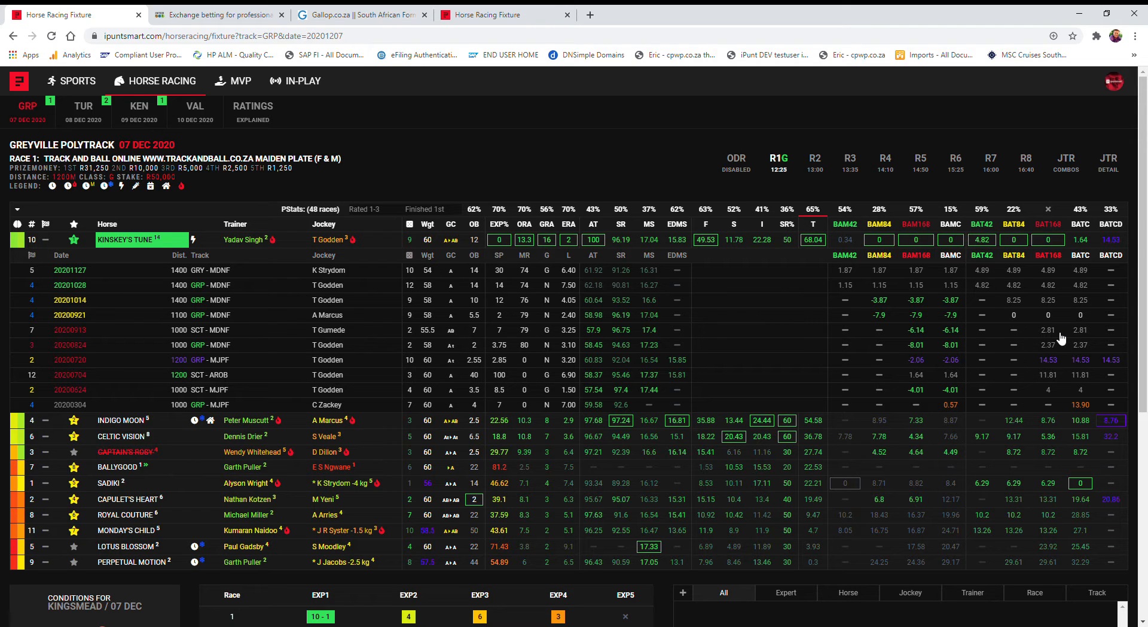
{"action": "mouse_move", "coordinate": [1059, 337]}
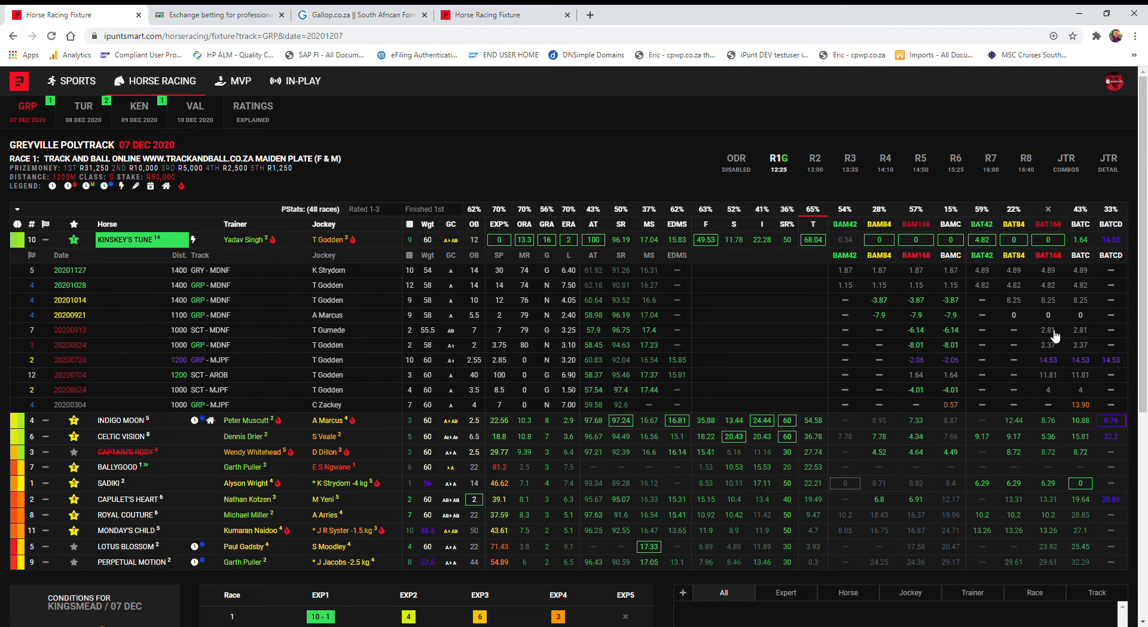
{"action": "mouse_move", "coordinate": [1056, 338]}
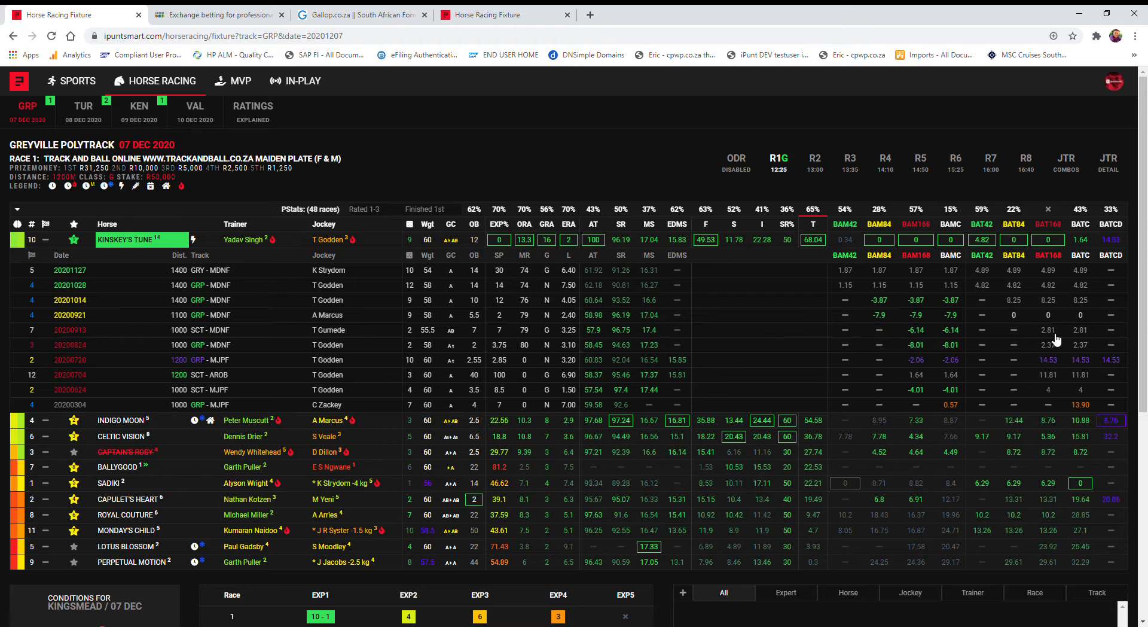
{"action": "mouse_move", "coordinate": [1028, 280]}
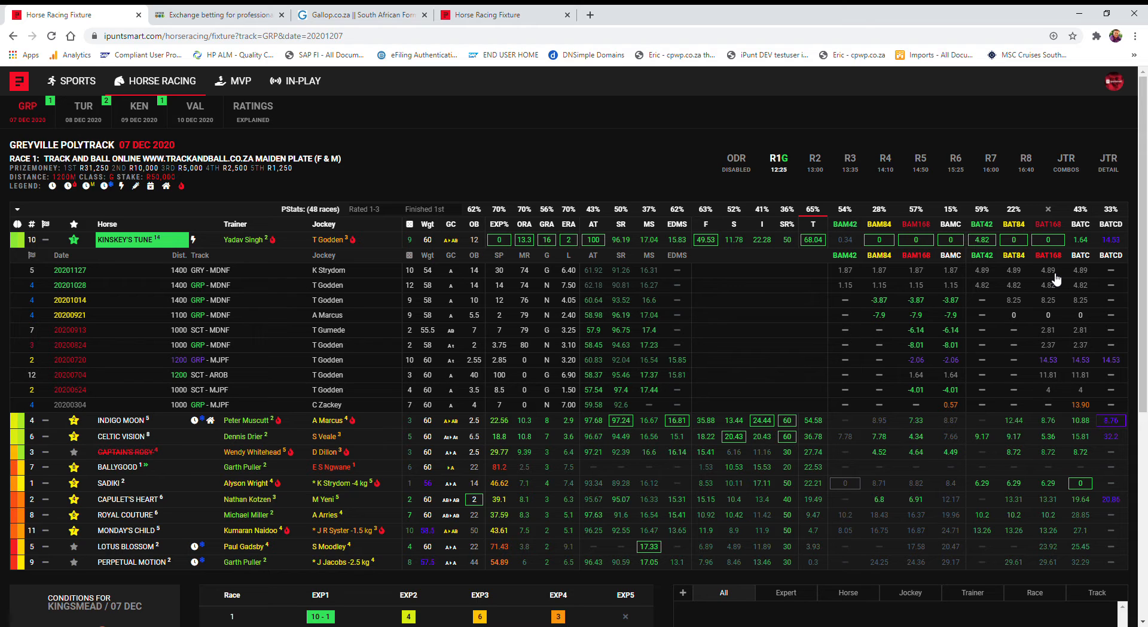
{"action": "mouse_move", "coordinate": [582, 312]}
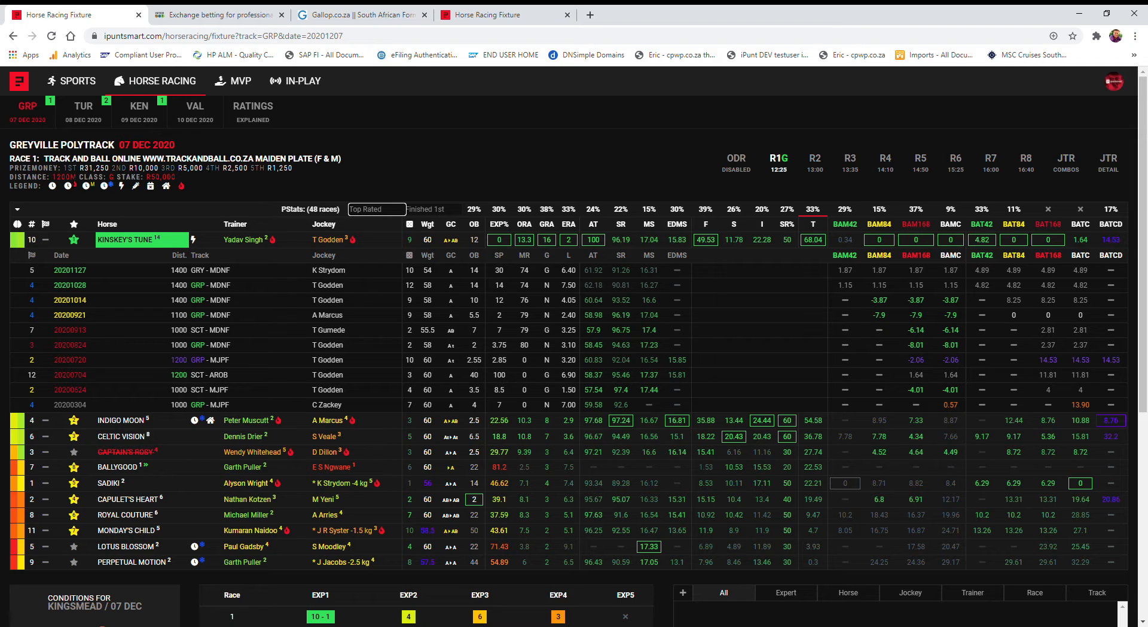
{"action": "mouse_move", "coordinate": [475, 173]}
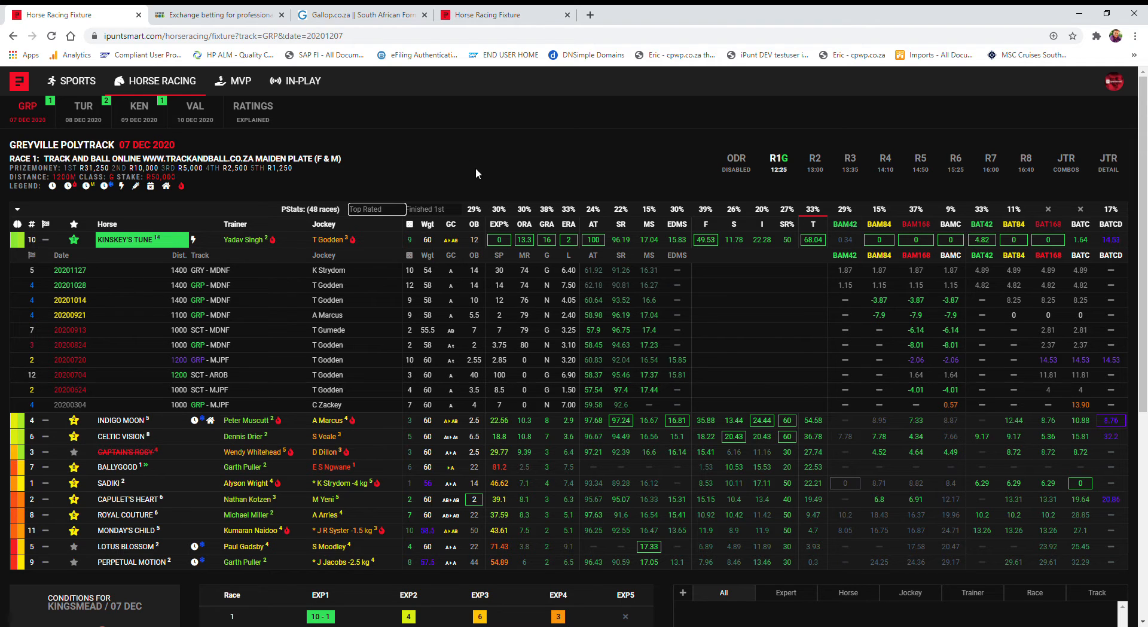
{"action": "mouse_move", "coordinate": [326, 205]}
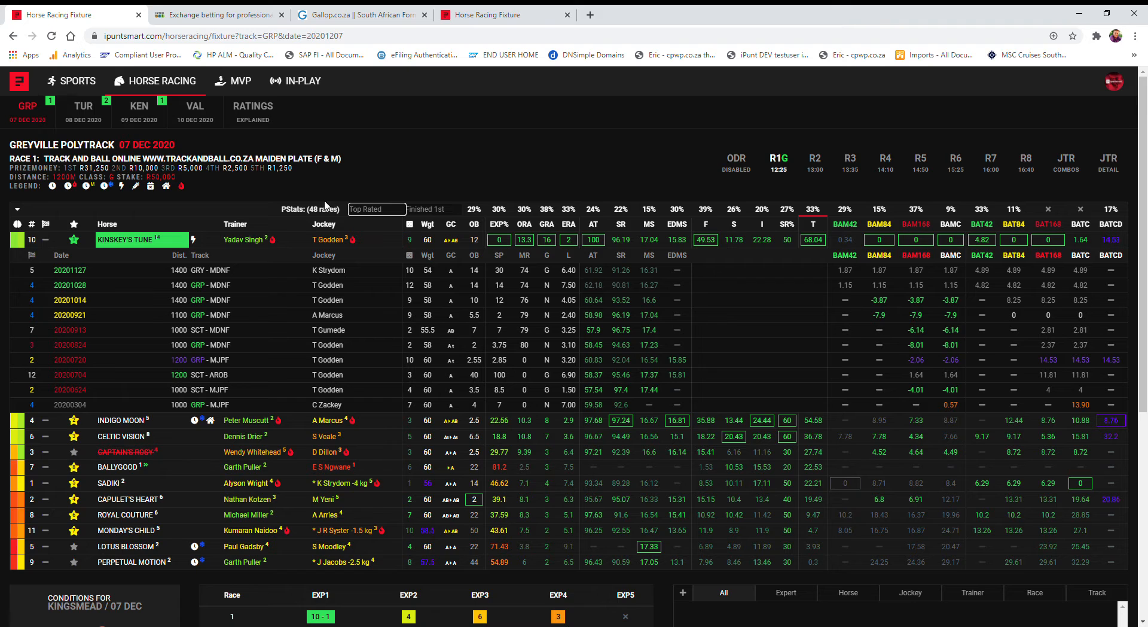
{"action": "mouse_move", "coordinate": [544, 169]}
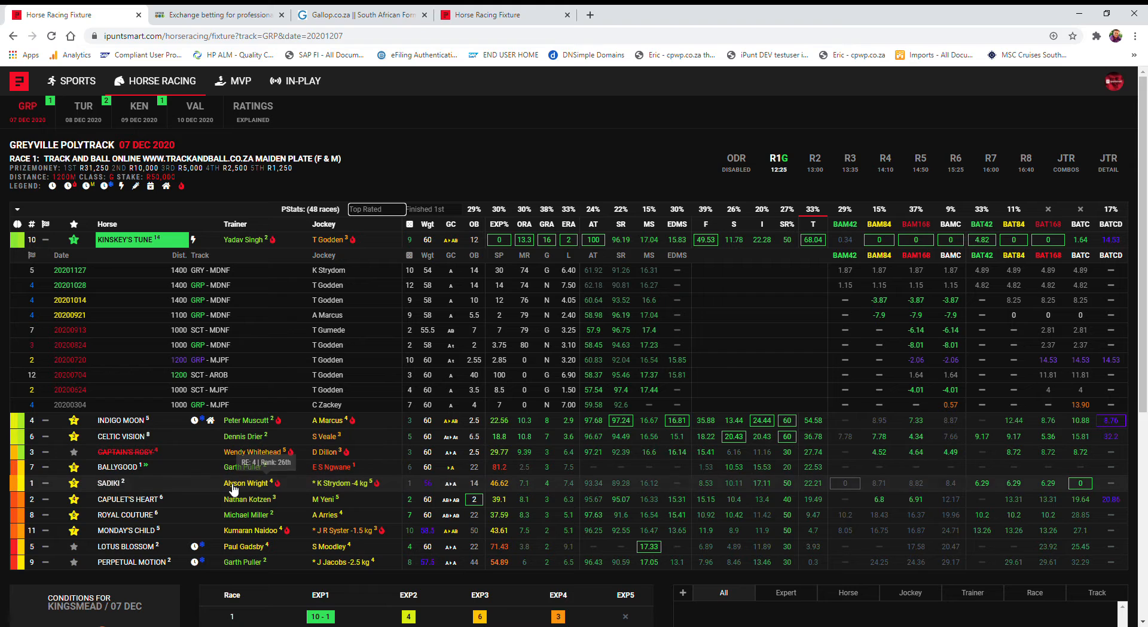
{"action": "mouse_move", "coordinate": [109, 490]}
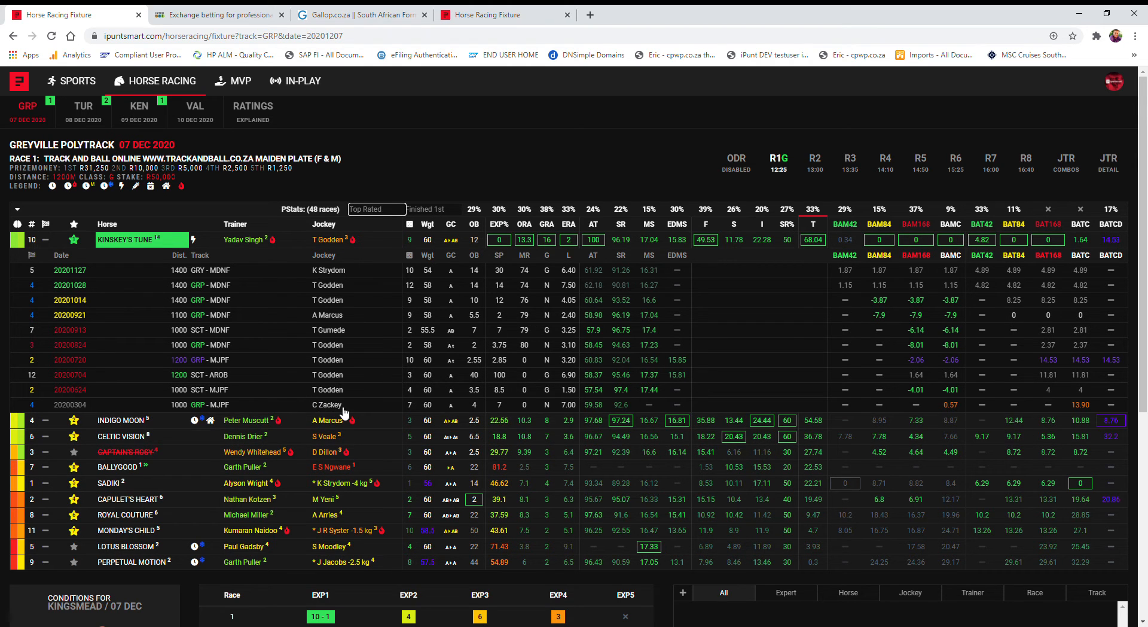
{"action": "mouse_move", "coordinate": [348, 419]}
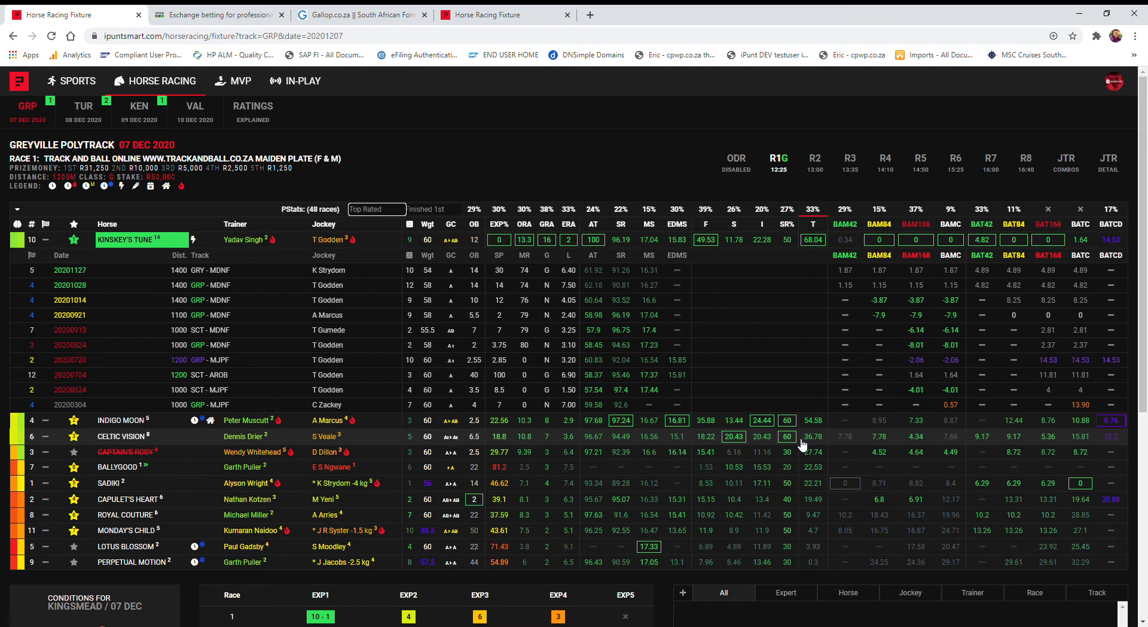
{"action": "mouse_move", "coordinate": [994, 378]}
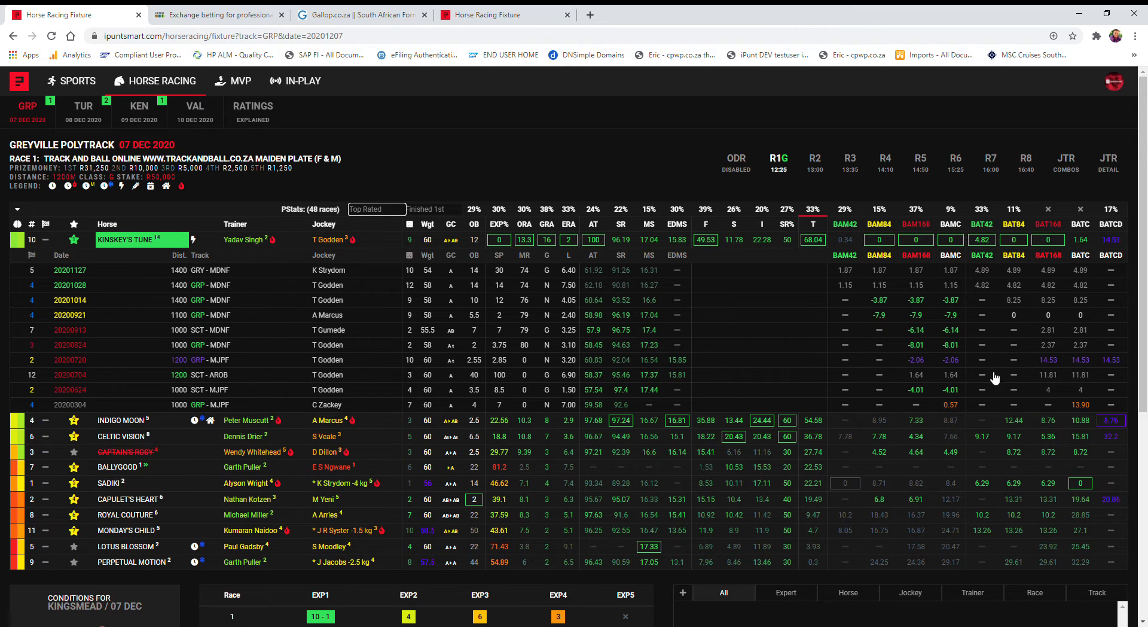
{"action": "mouse_move", "coordinate": [986, 435]}
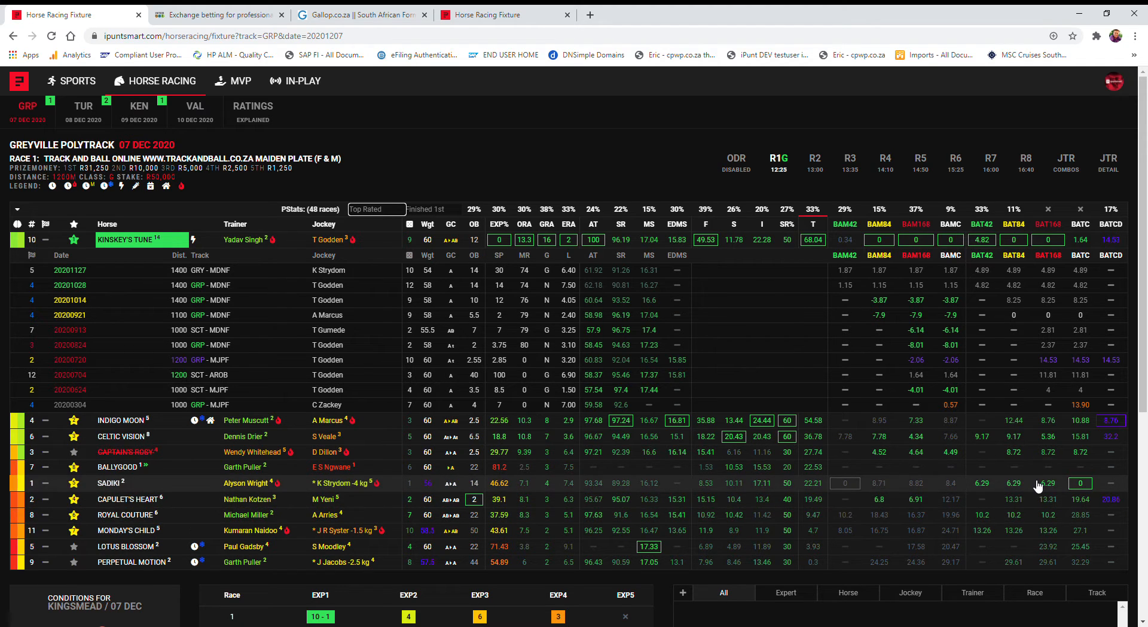
{"action": "mouse_move", "coordinate": [1046, 482]}
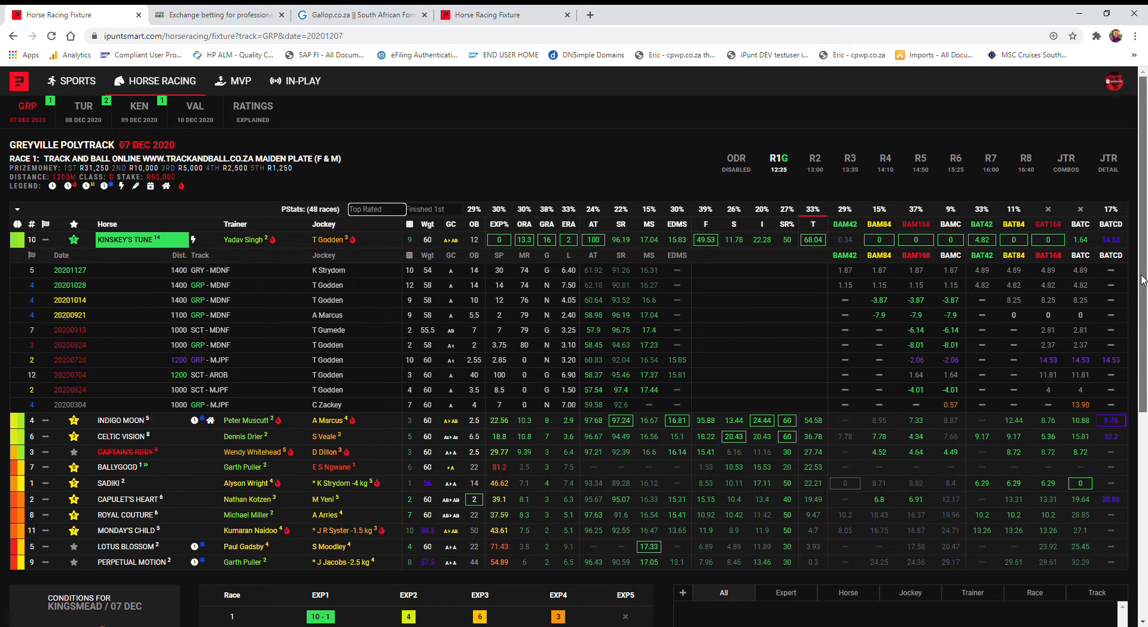
{"action": "scroll", "scroll_direction": "down", "scroll_amount": 3}
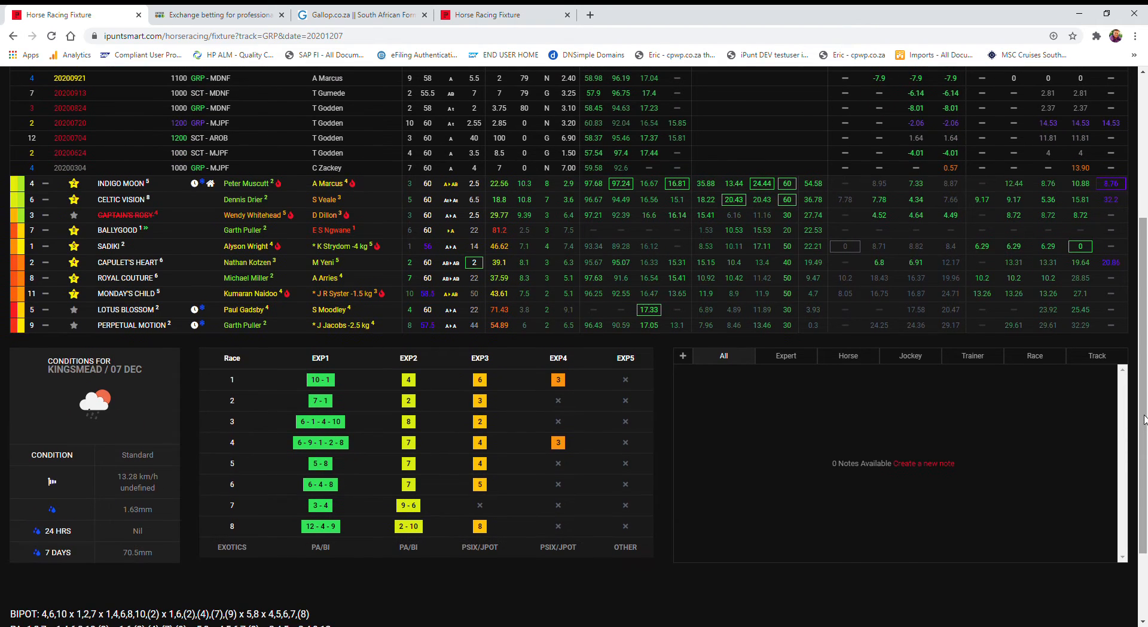
{"action": "mouse_move", "coordinate": [837, 429]}
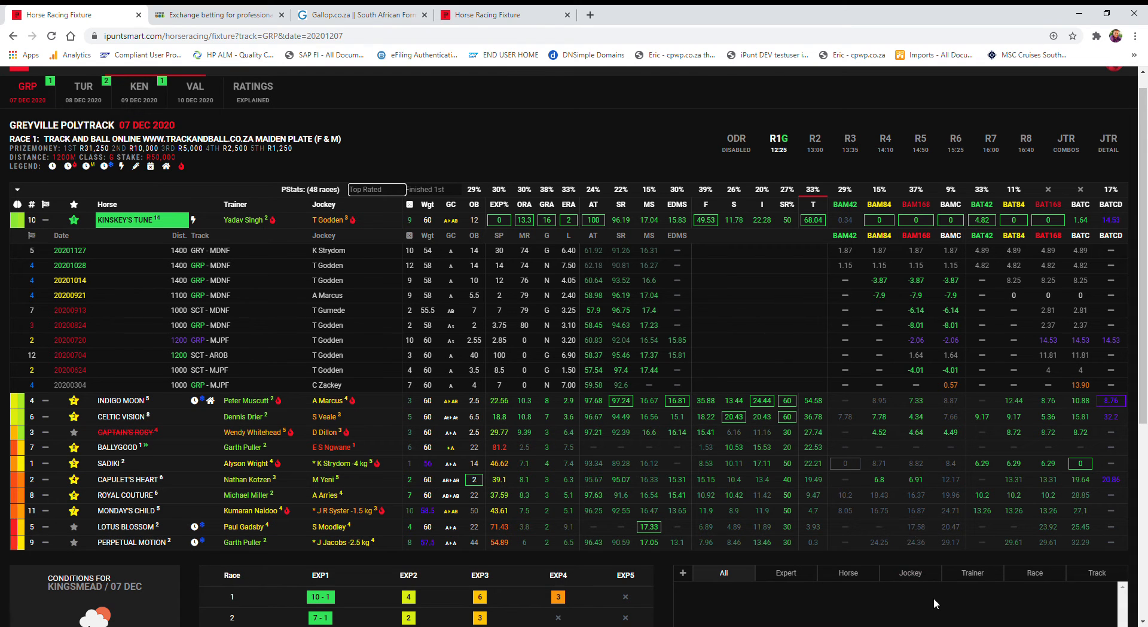
{"action": "mouse_move", "coordinate": [837, 121]}
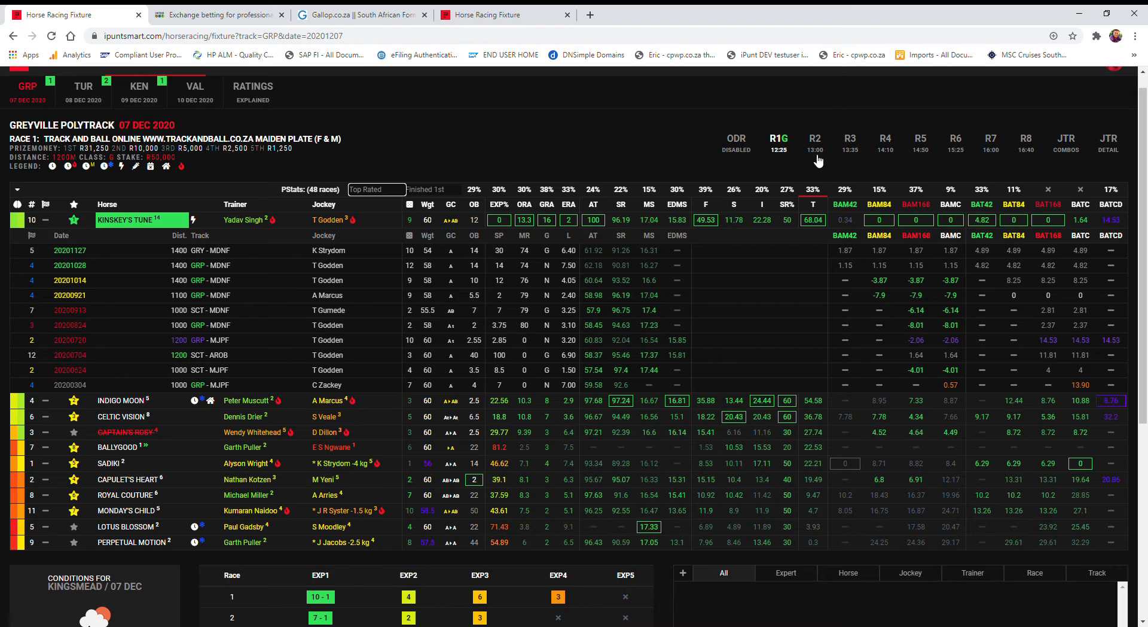
{"action": "left_click", "coordinate": [814, 142]}
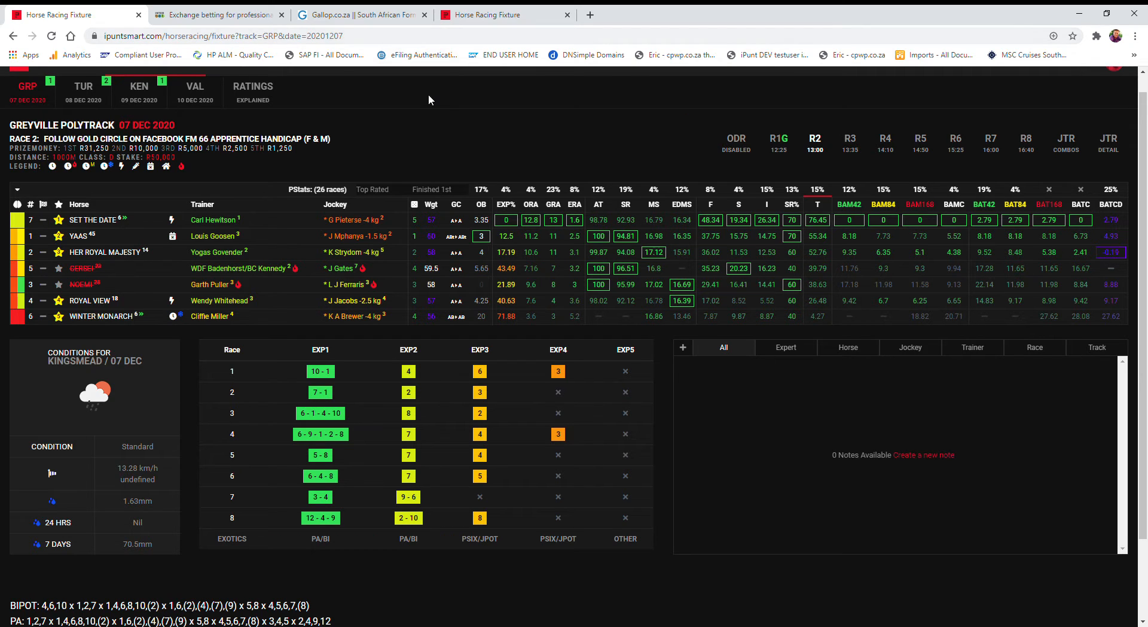
{"action": "left_click", "coordinate": [93, 220]}
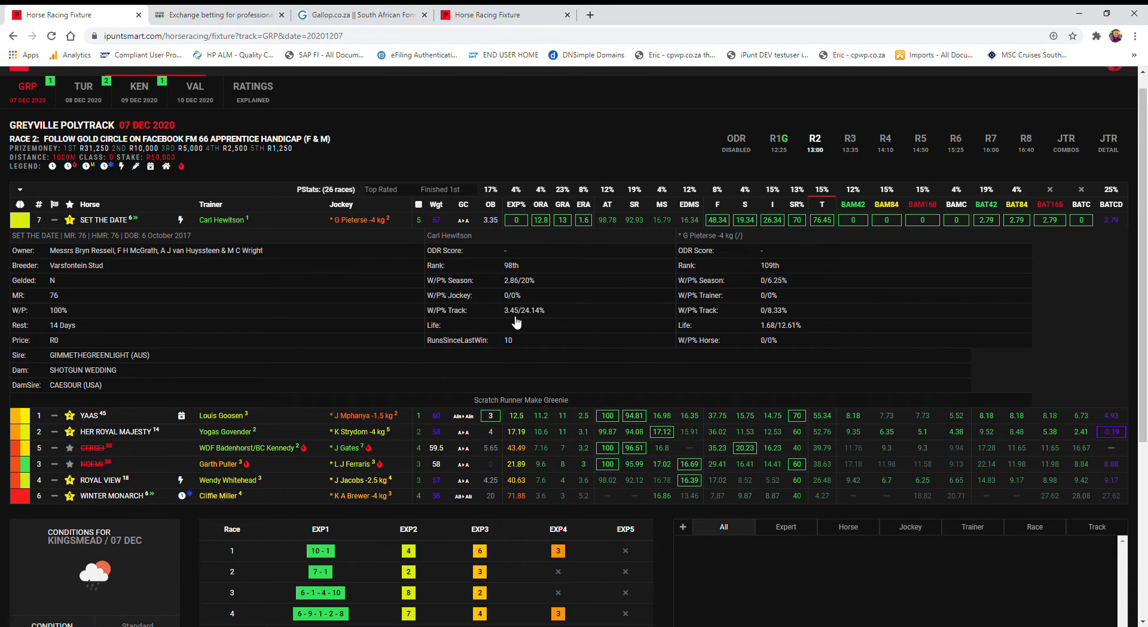
{"action": "mouse_move", "coordinate": [772, 334]}
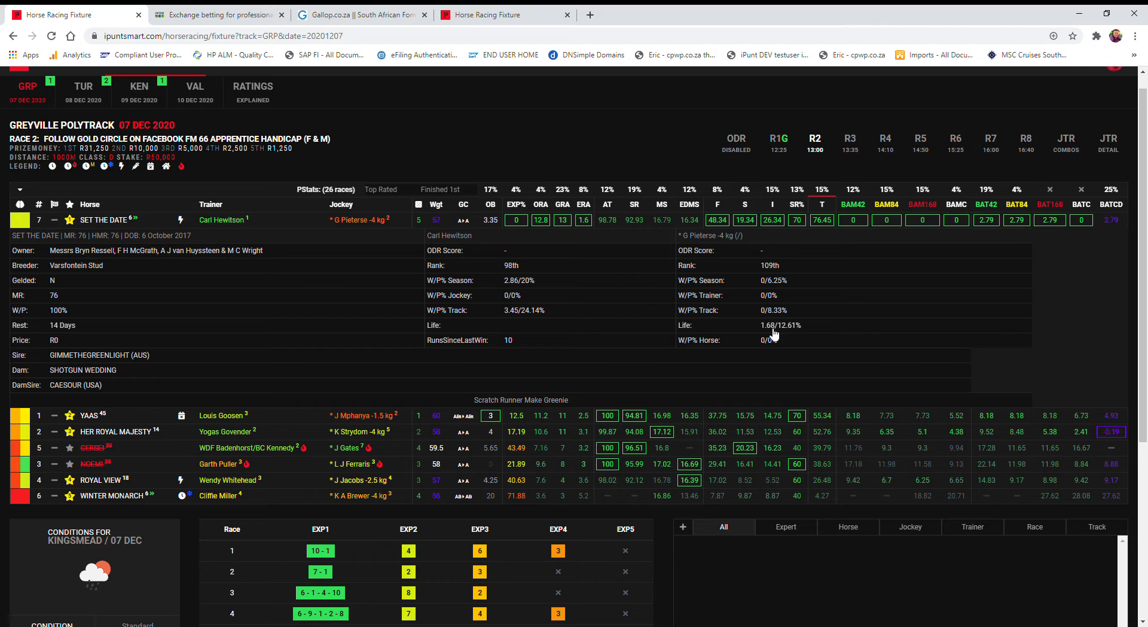
{"action": "mouse_move", "coordinate": [358, 220]}
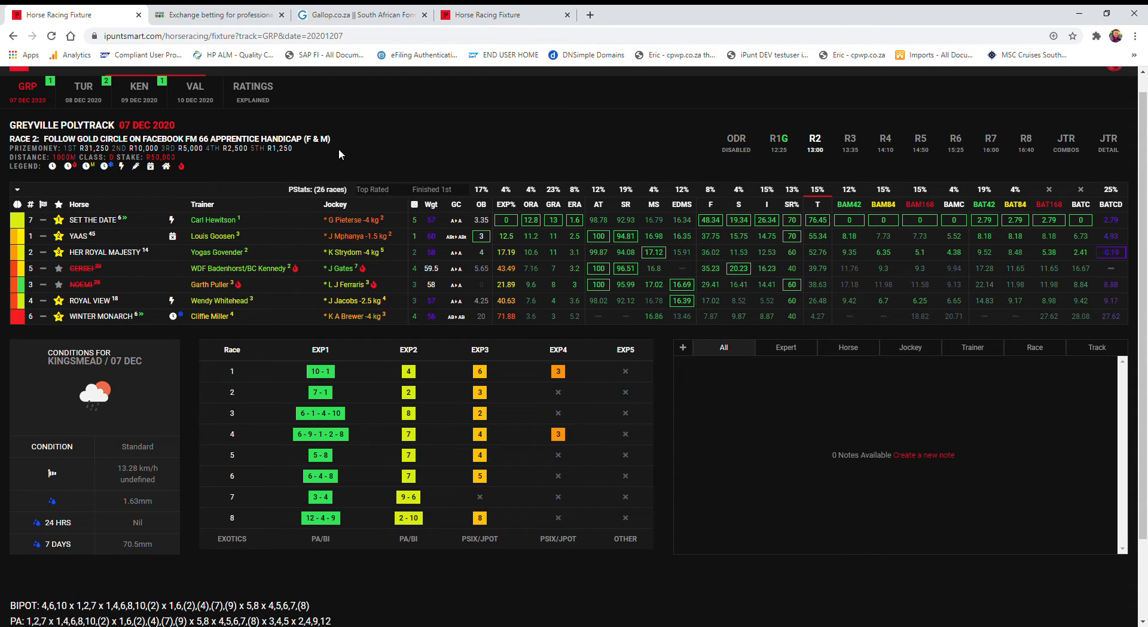
{"action": "mouse_move", "coordinate": [462, 108]}
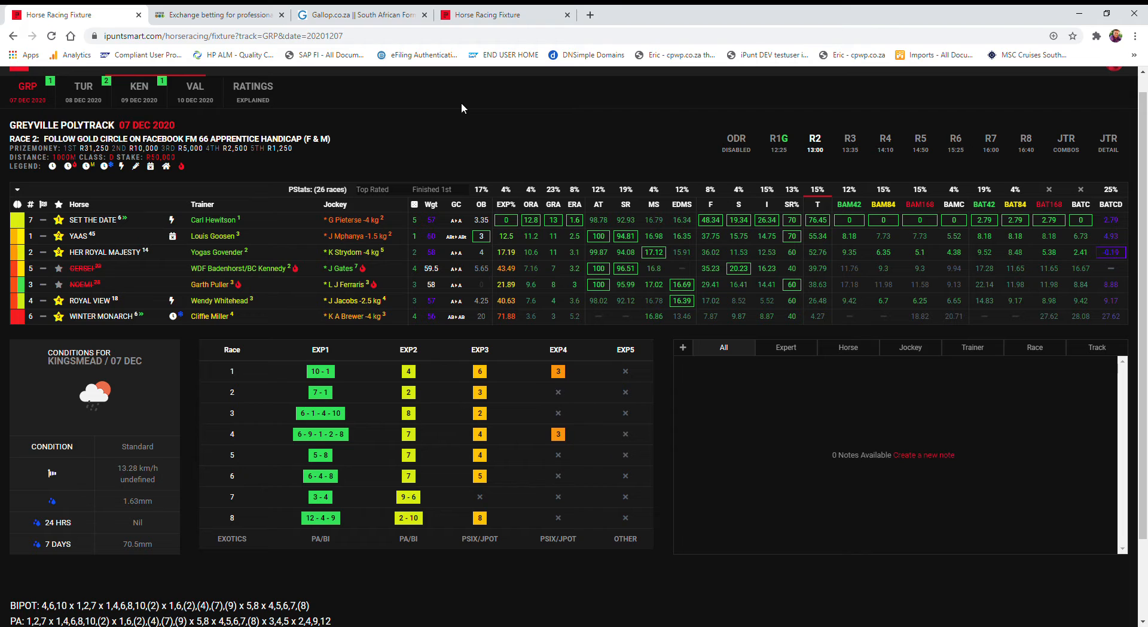
{"action": "left_click", "coordinate": [93, 236]}
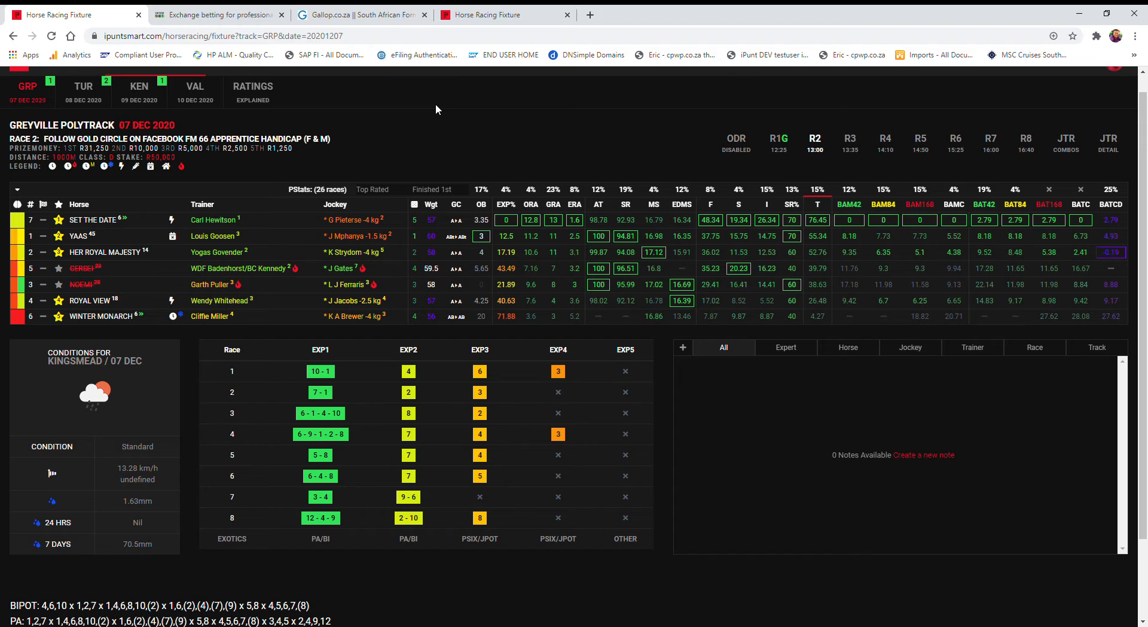
{"action": "mouse_move", "coordinate": [359, 248]}
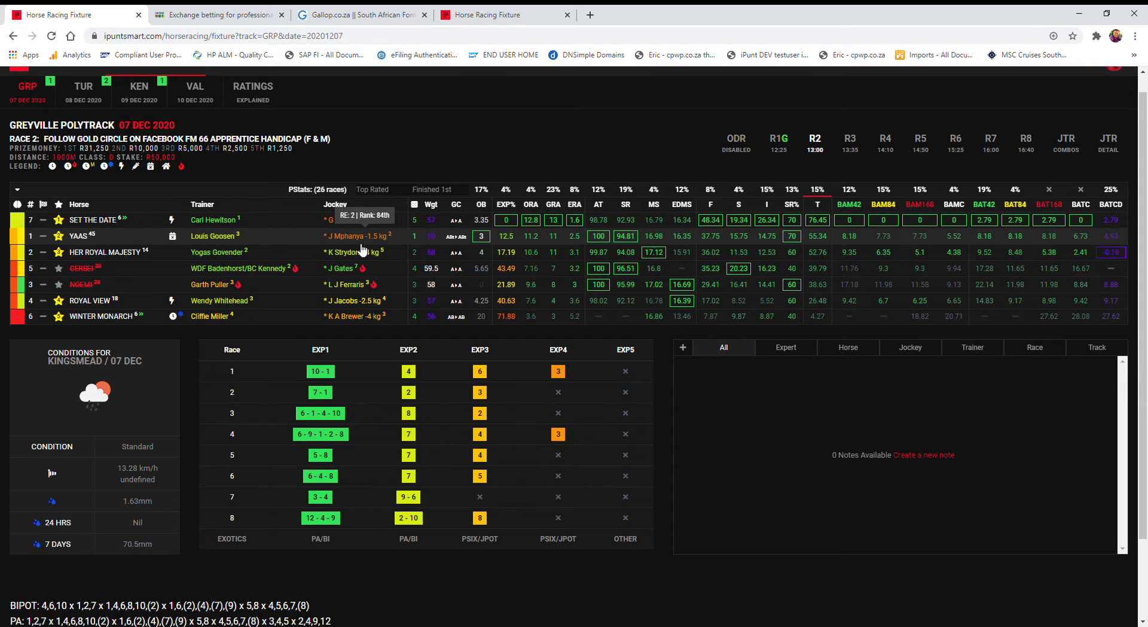
{"action": "mouse_move", "coordinate": [368, 300]}
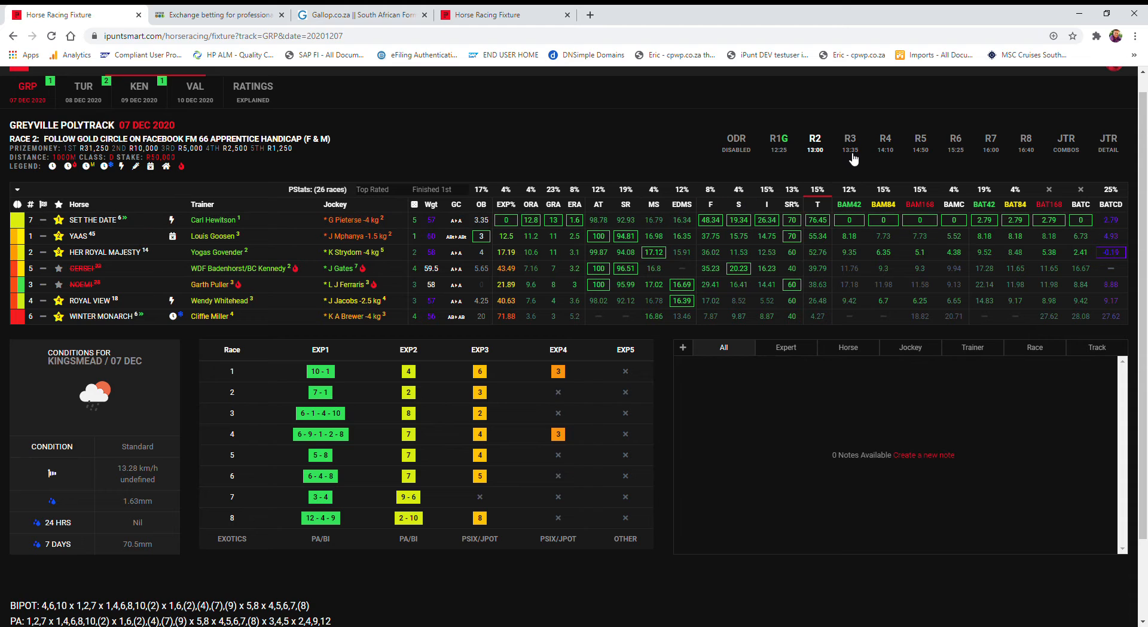
Step: View the Race 3 Track & Ball Gaming Maiden Plate ratings, then move on to Race 4
{"action": "left_click", "coordinate": [850, 142]}
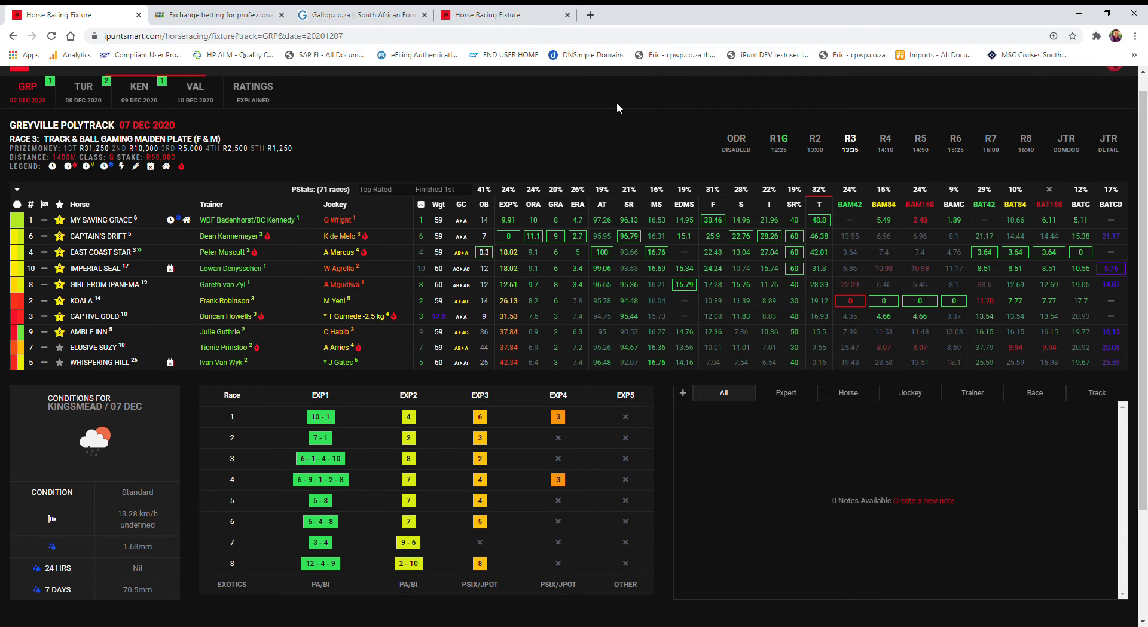
{"action": "mouse_move", "coordinate": [351, 246]}
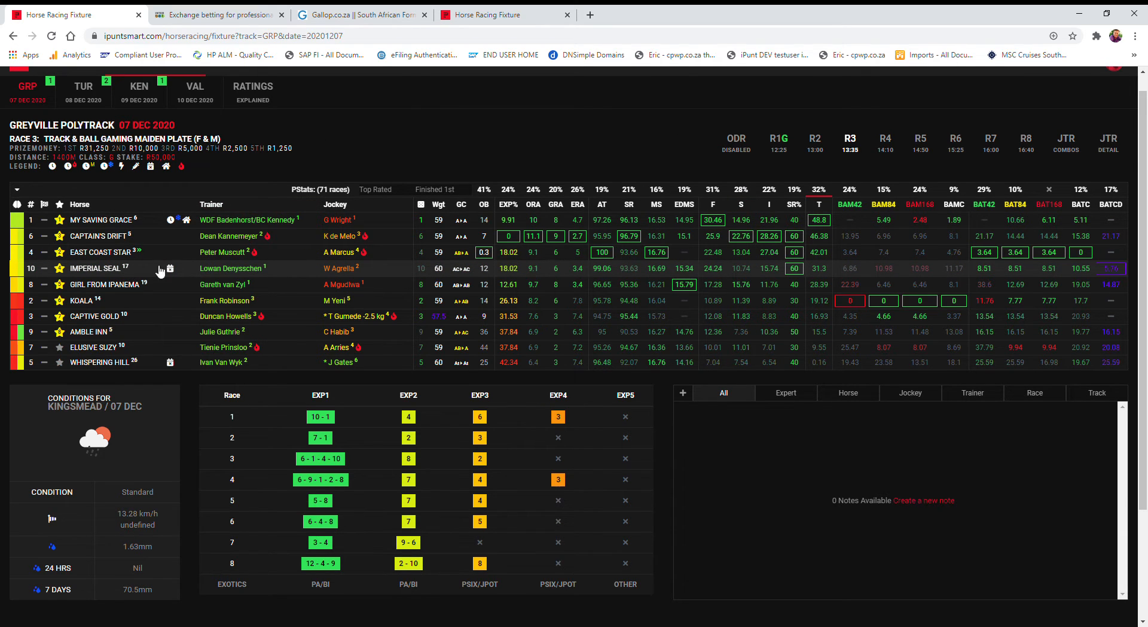
{"action": "mouse_move", "coordinate": [269, 271]}
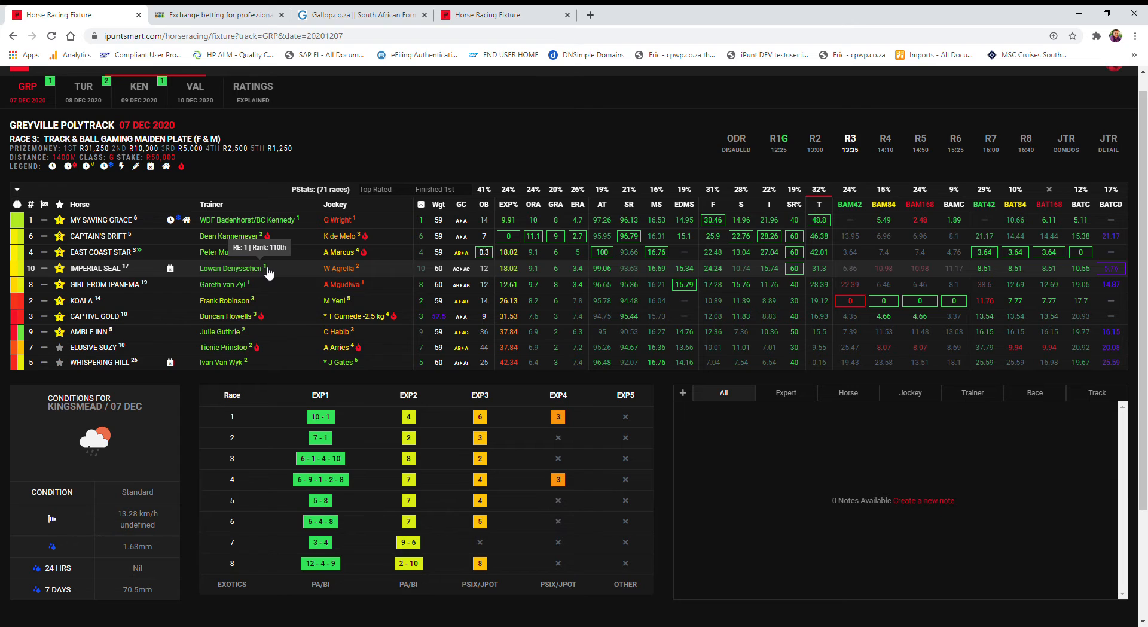
{"action": "mouse_move", "coordinate": [355, 275]}
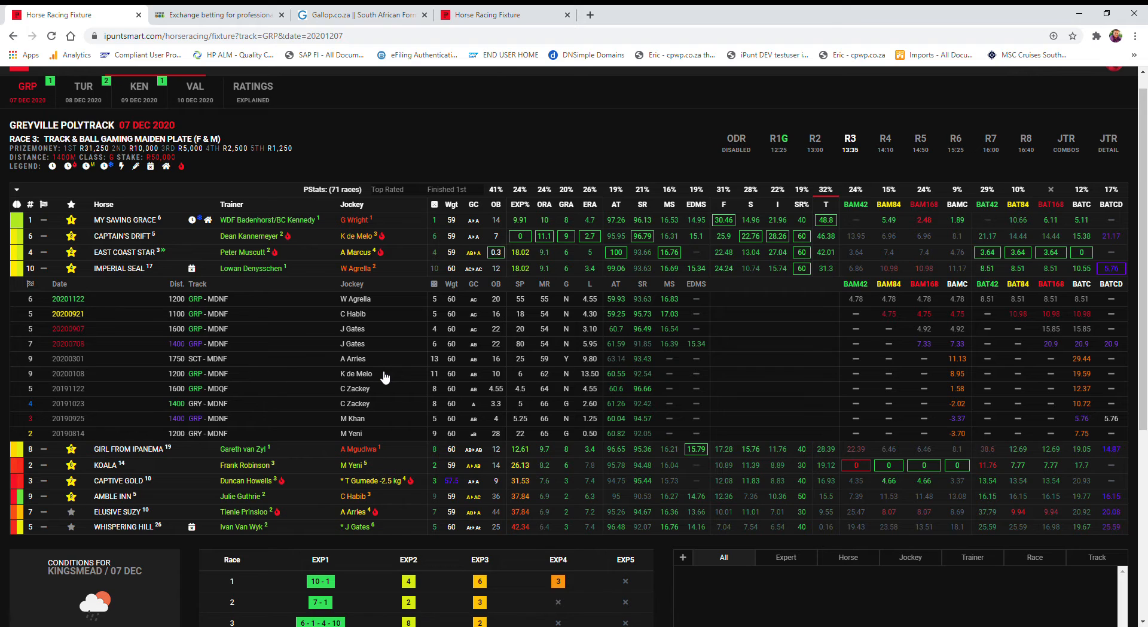
{"action": "mouse_move", "coordinate": [525, 426]}
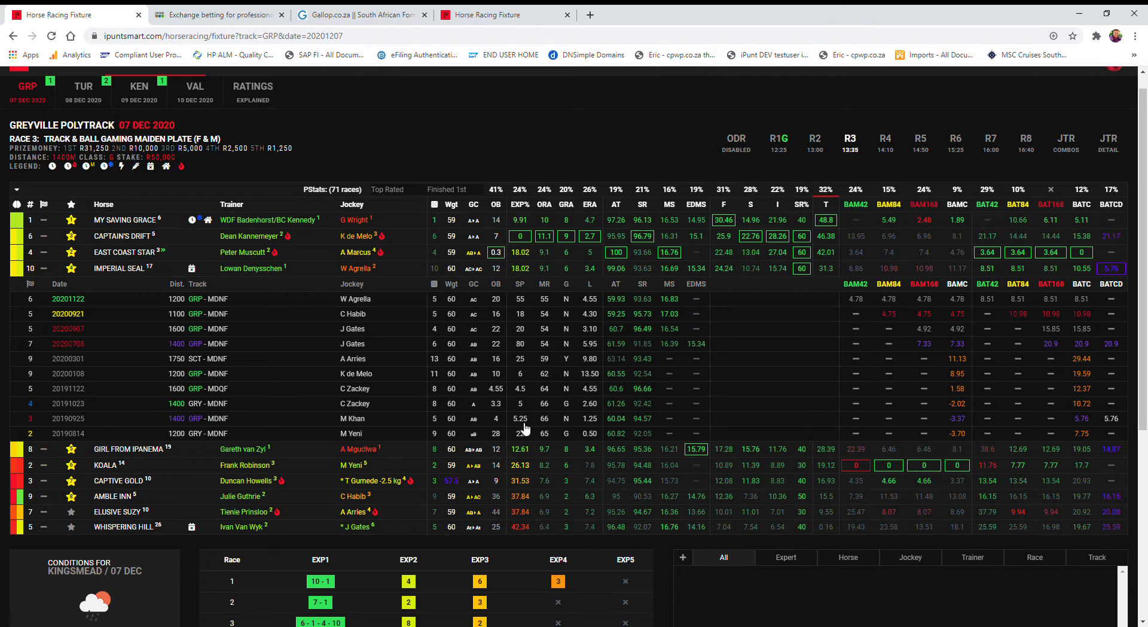
{"action": "mouse_move", "coordinate": [628, 425]}
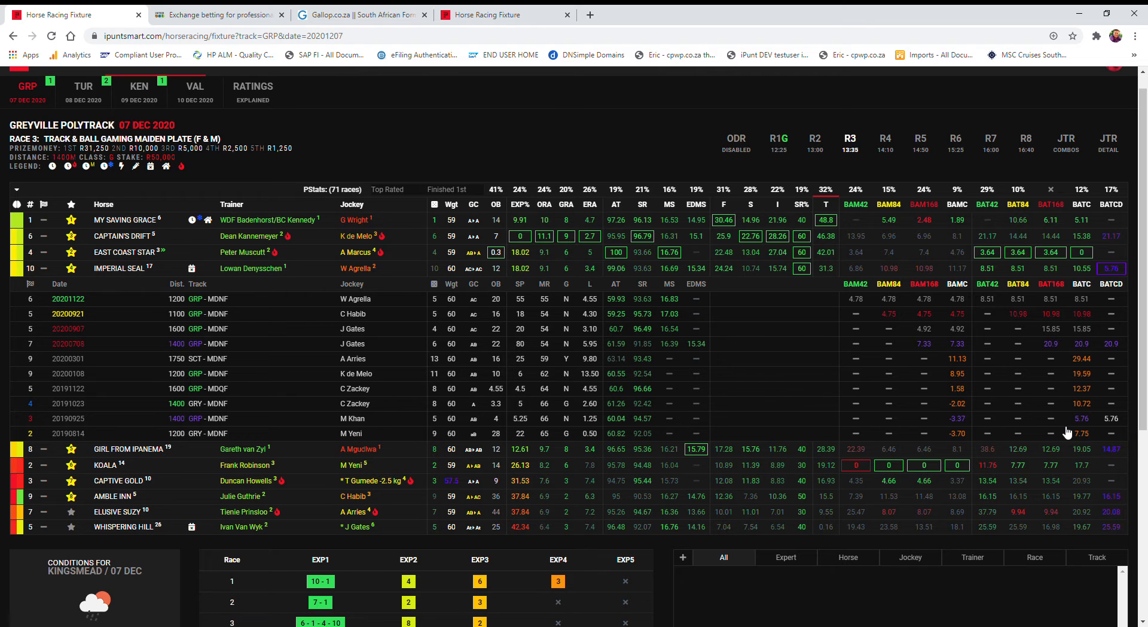
{"action": "mouse_move", "coordinate": [1084, 426]}
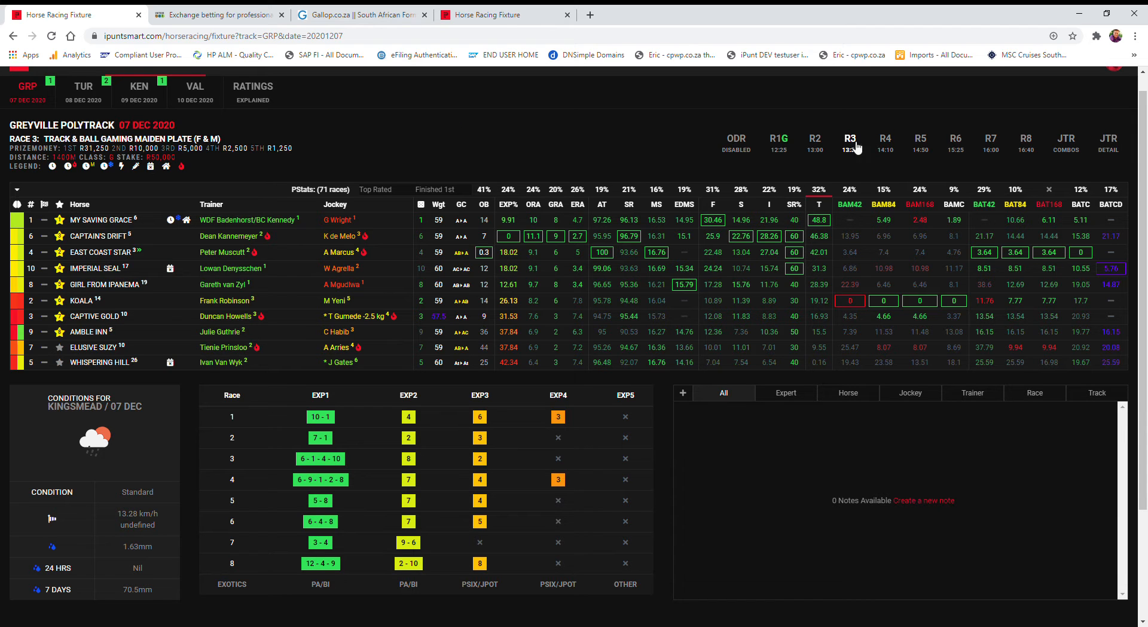
{"action": "left_click", "coordinate": [885, 139]}
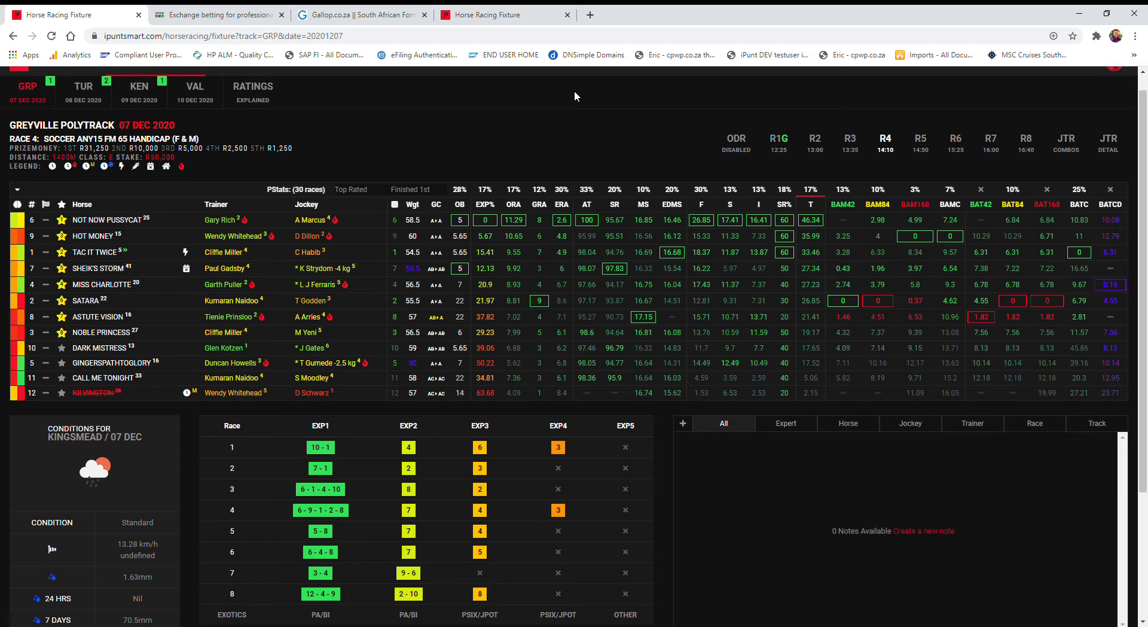
{"action": "mouse_move", "coordinate": [471, 93]}
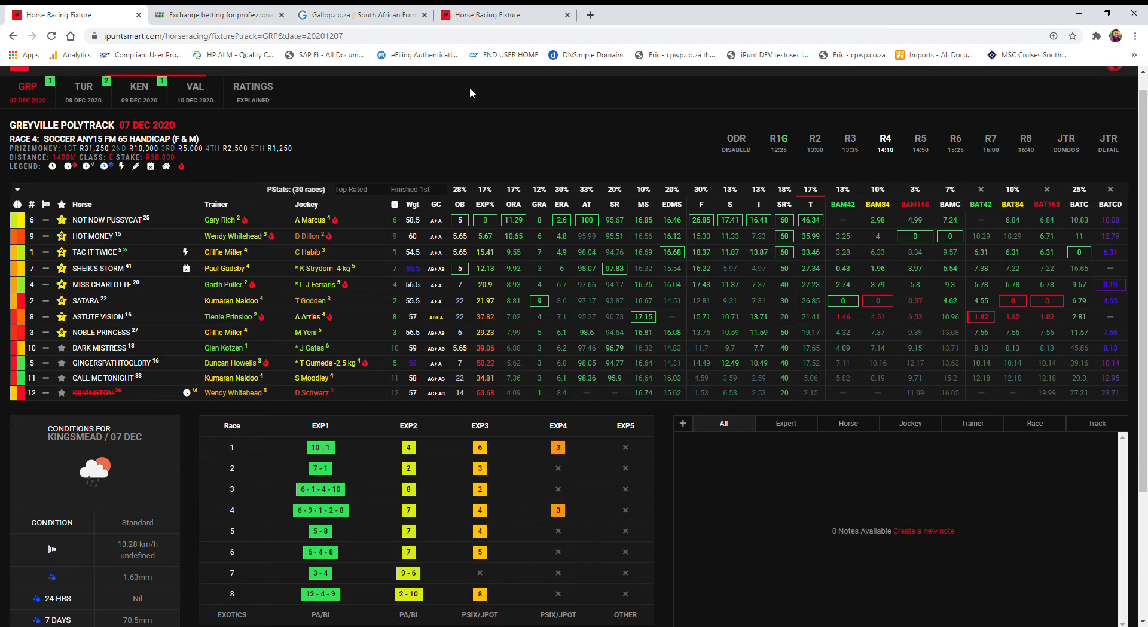
{"action": "mouse_move", "coordinate": [295, 256]}
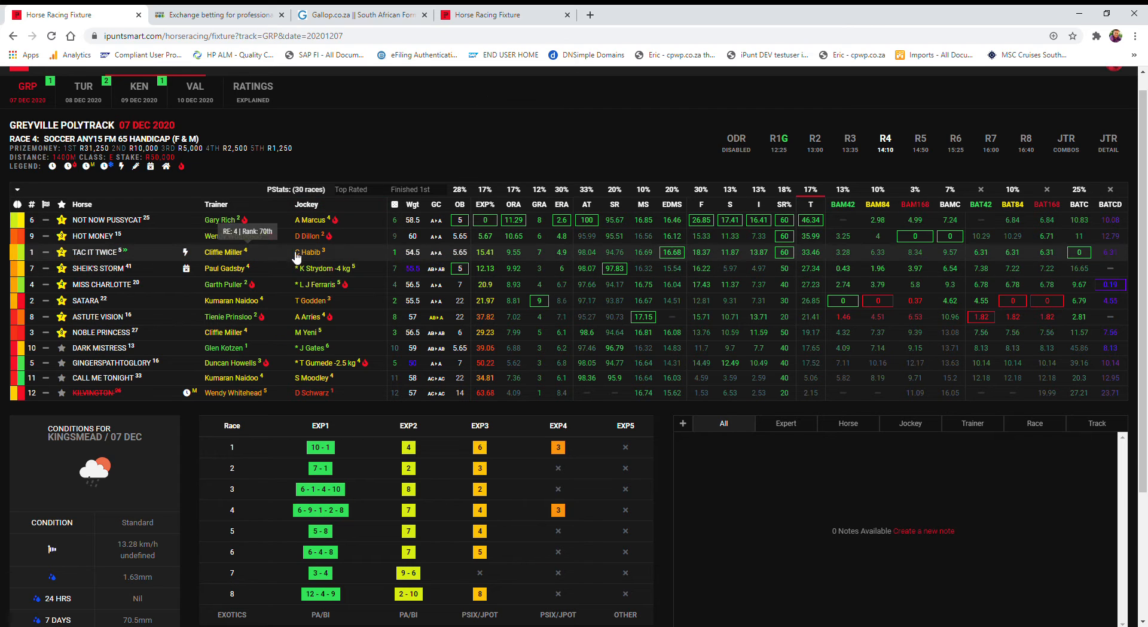
{"action": "mouse_move", "coordinate": [335, 266]}
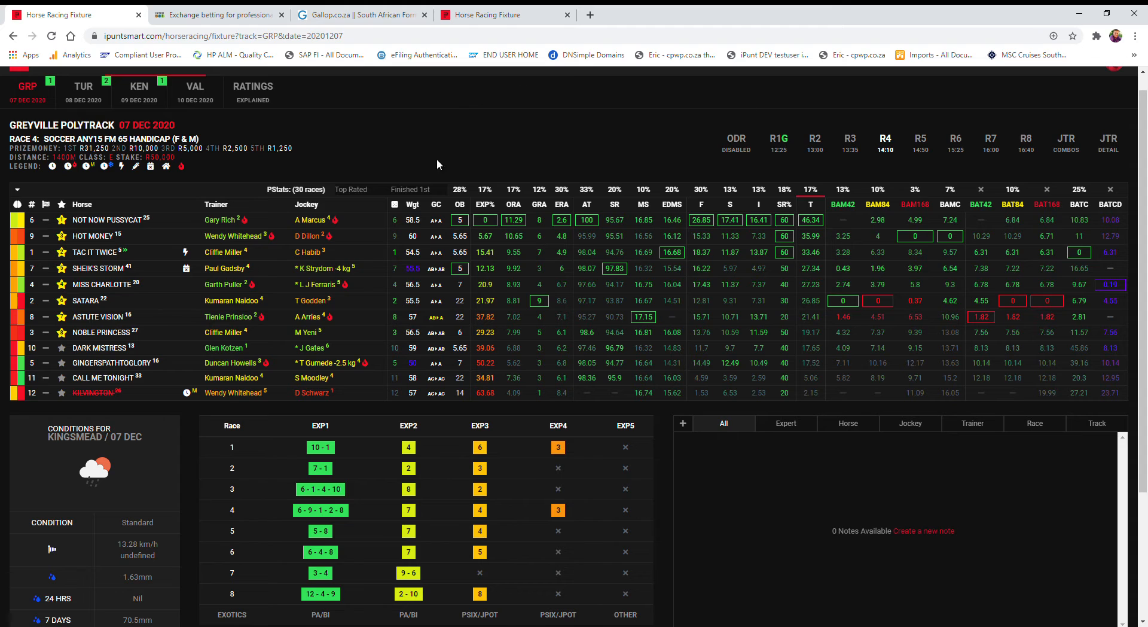
{"action": "mouse_move", "coordinate": [316, 268]}
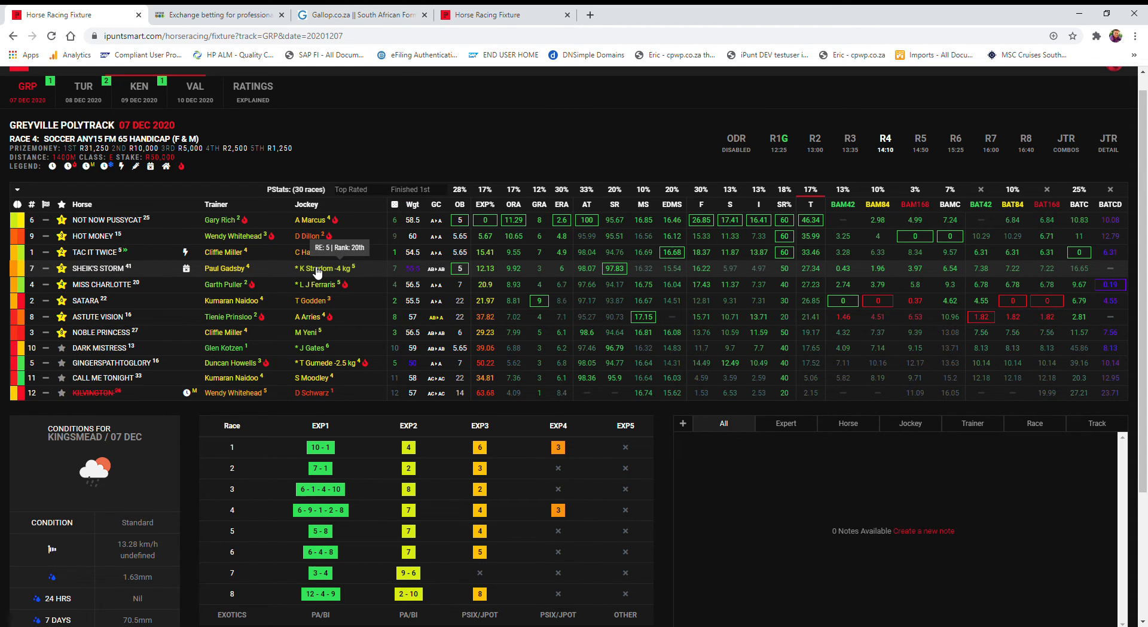
{"action": "mouse_move", "coordinate": [110, 314]}
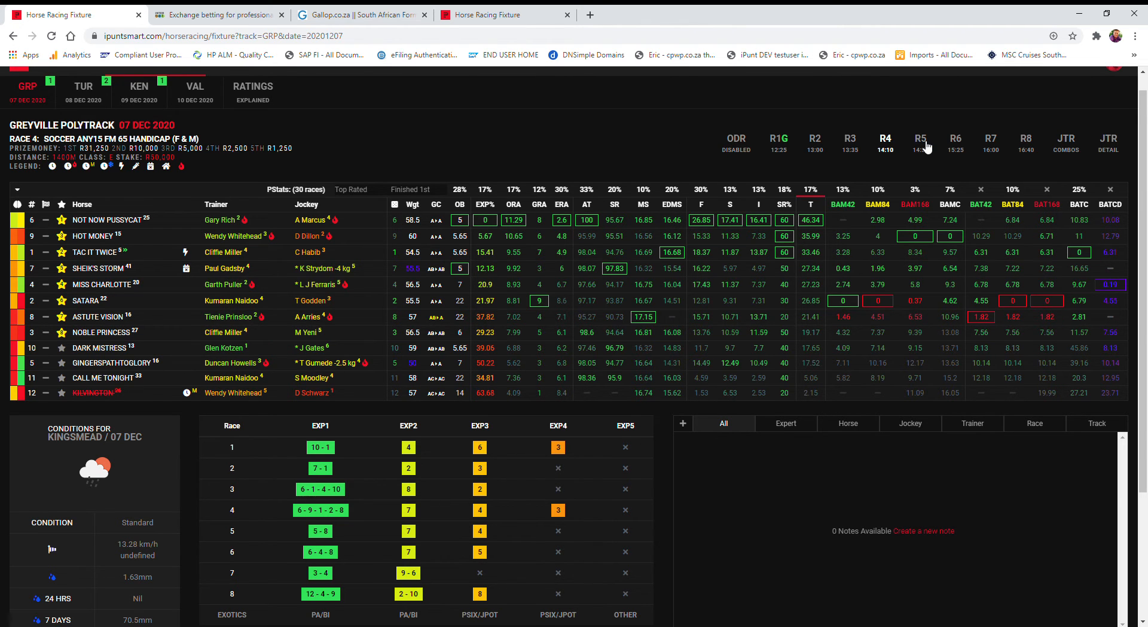
Step: Move from the Race 4 ratings on to Race 5, the MR 64 apprentice handicap
{"action": "left_click", "coordinate": [919, 143]}
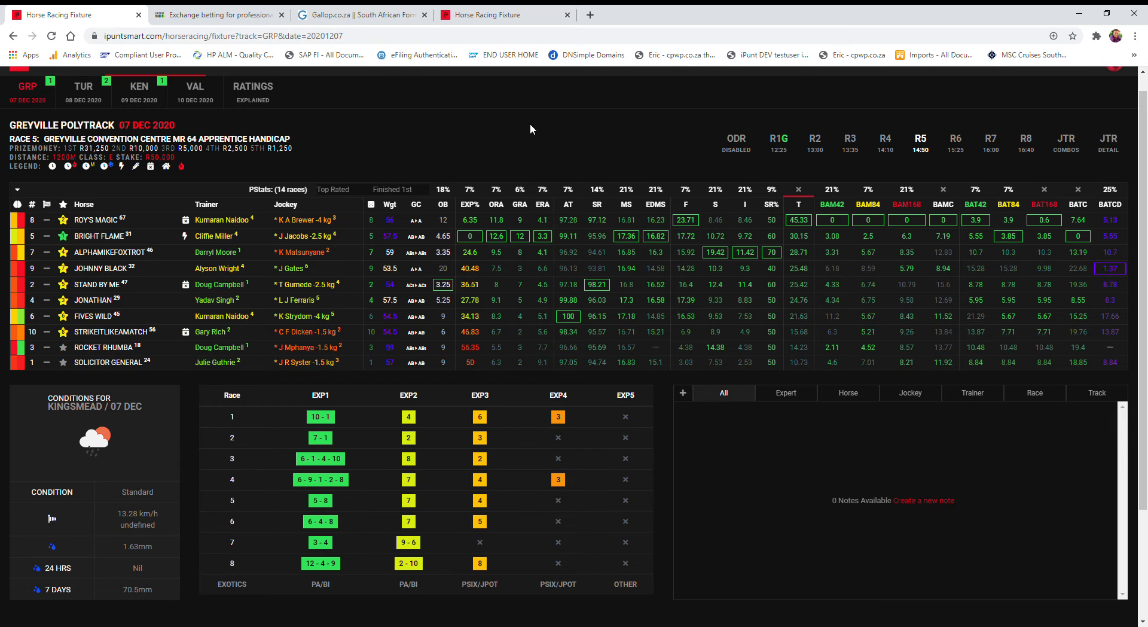
{"action": "mouse_move", "coordinate": [406, 124]}
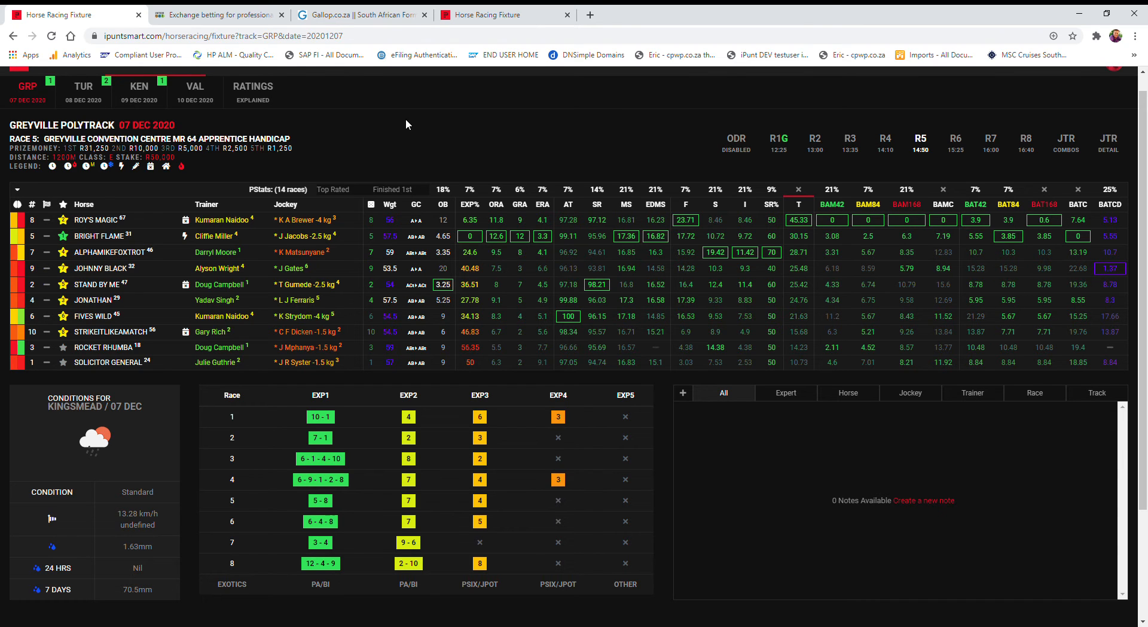
{"action": "mouse_move", "coordinate": [228, 300]}
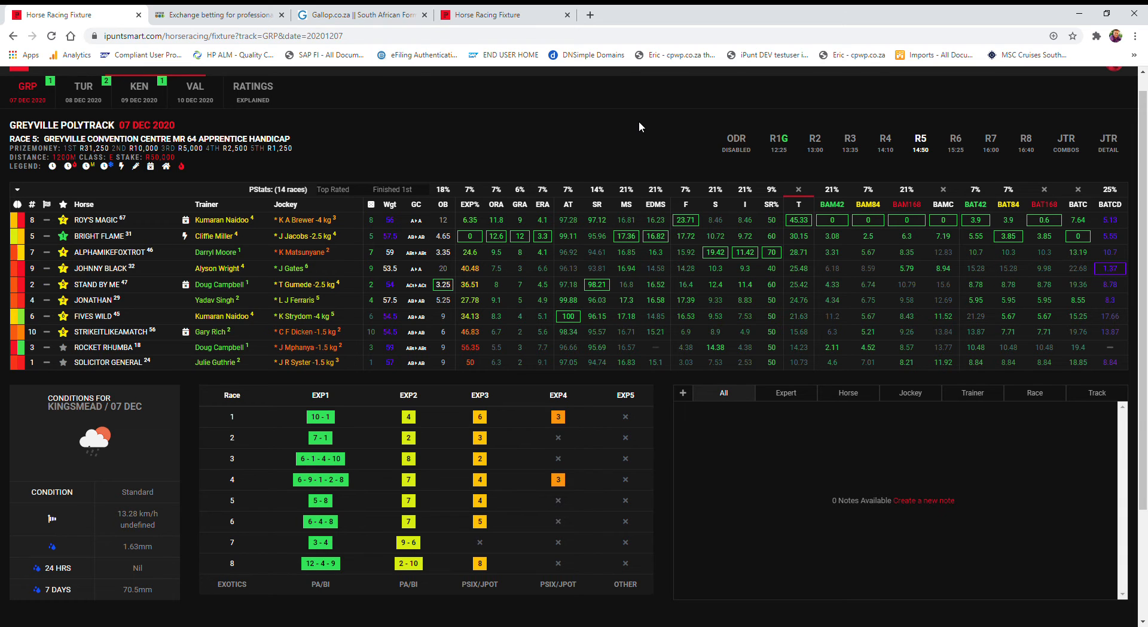
{"action": "mouse_move", "coordinate": [241, 288]}
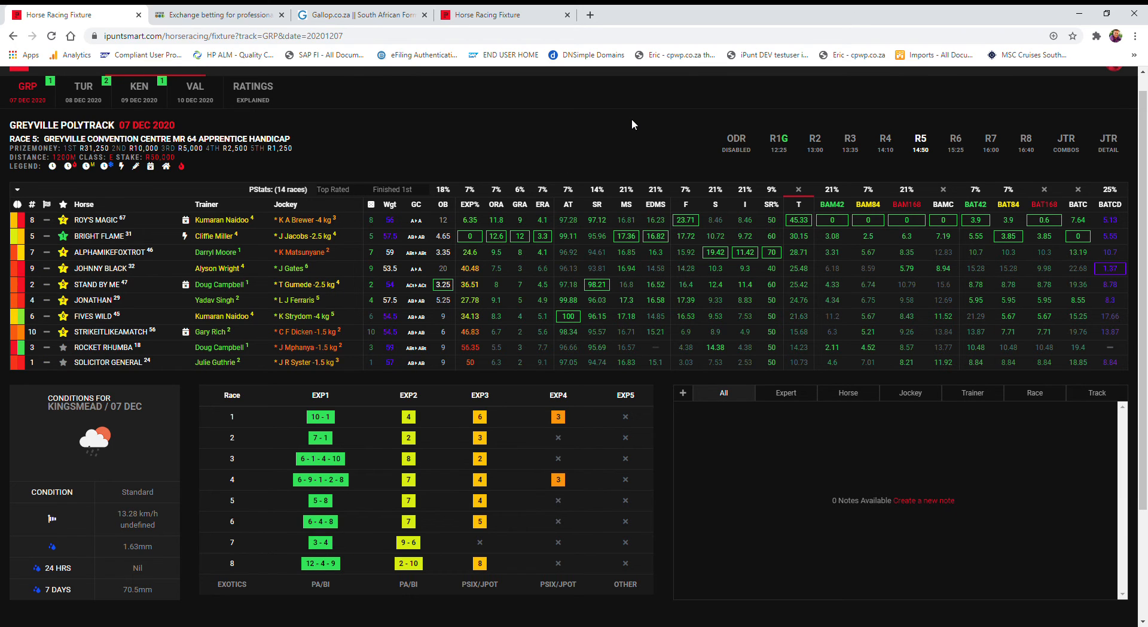
{"action": "mouse_move", "coordinate": [963, 157]}
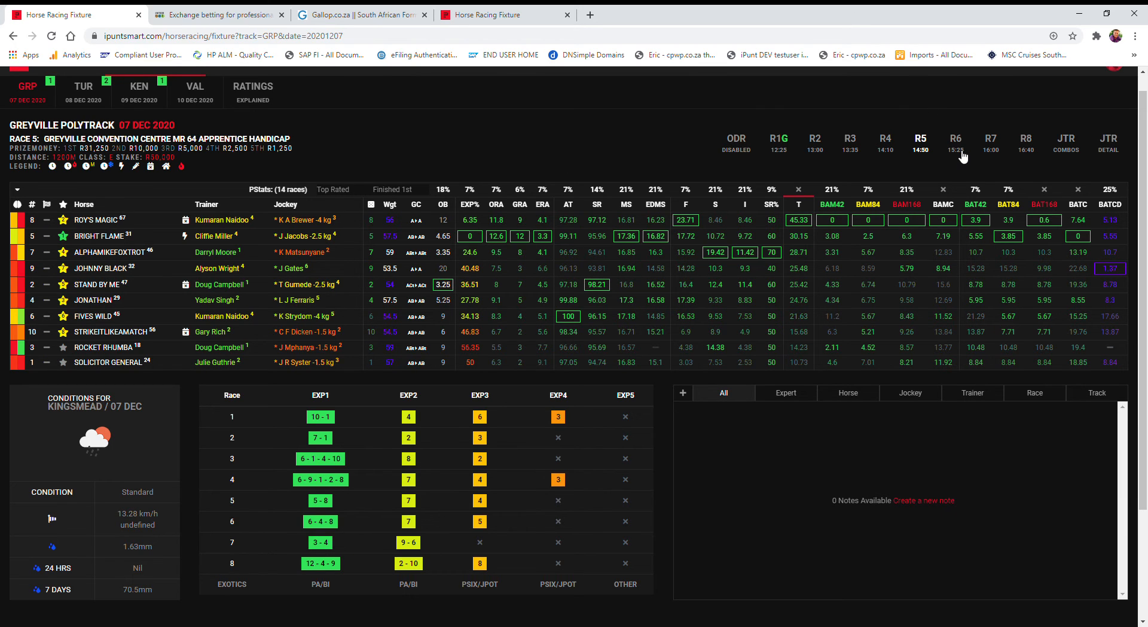
{"action": "left_click", "coordinate": [955, 139]}
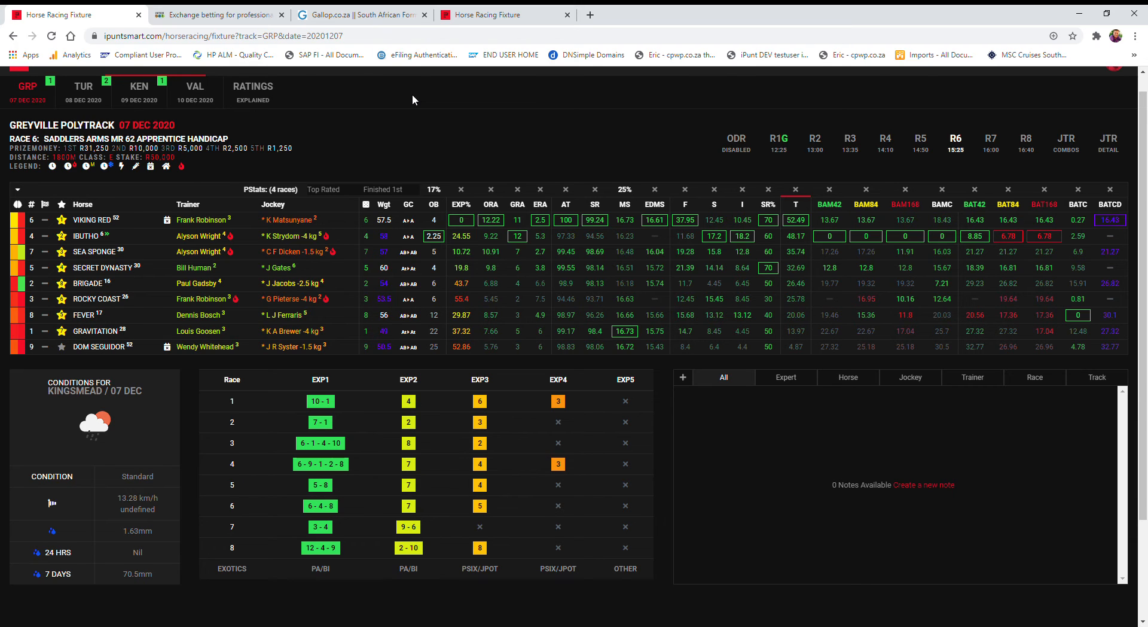
{"action": "mouse_move", "coordinate": [346, 131]}
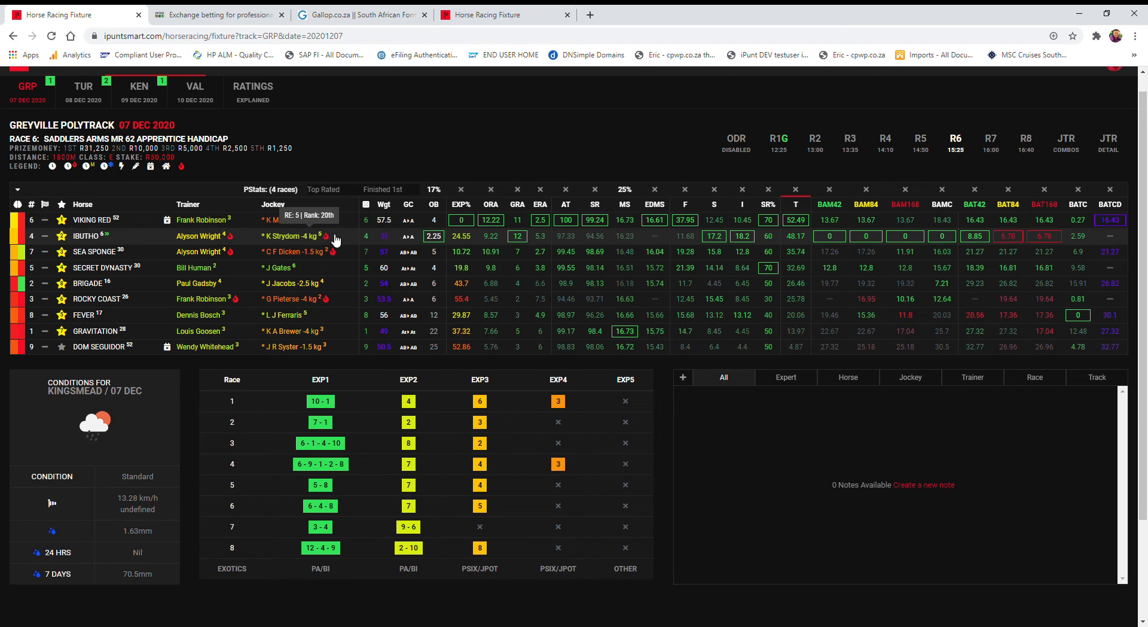
{"action": "mouse_move", "coordinate": [337, 257]}
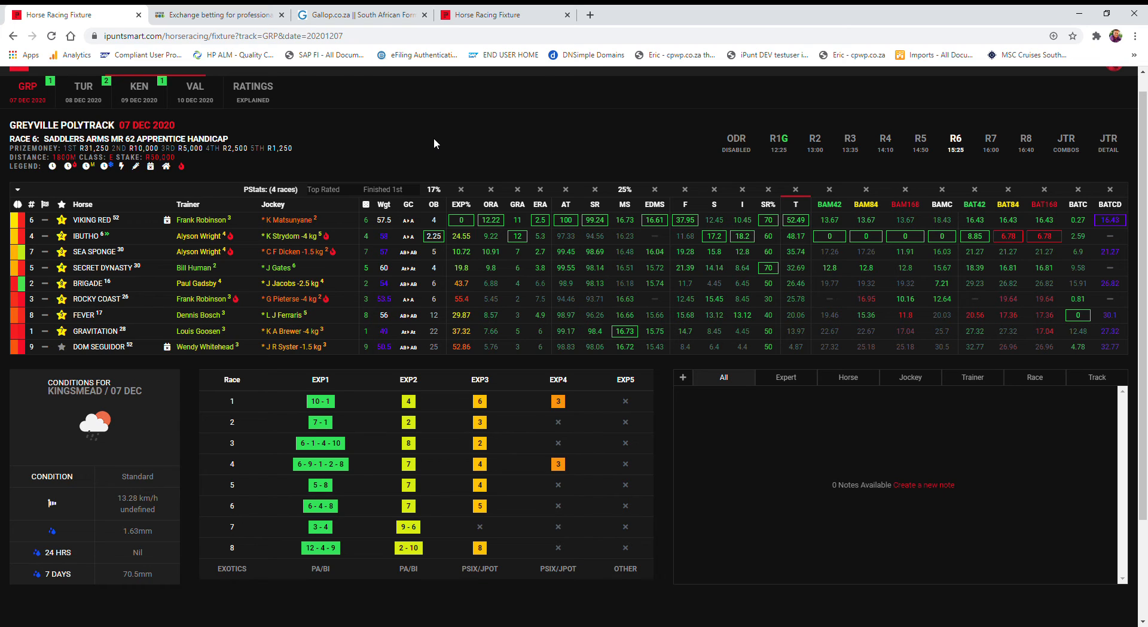
{"action": "mouse_move", "coordinate": [226, 221]}
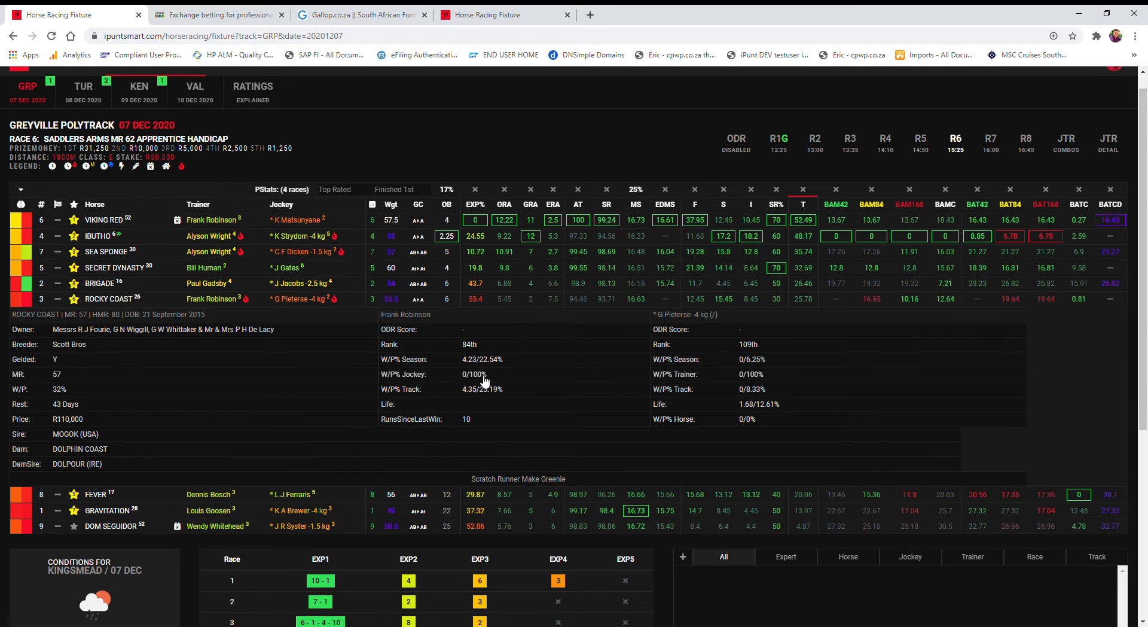
{"action": "mouse_move", "coordinate": [407, 344]}
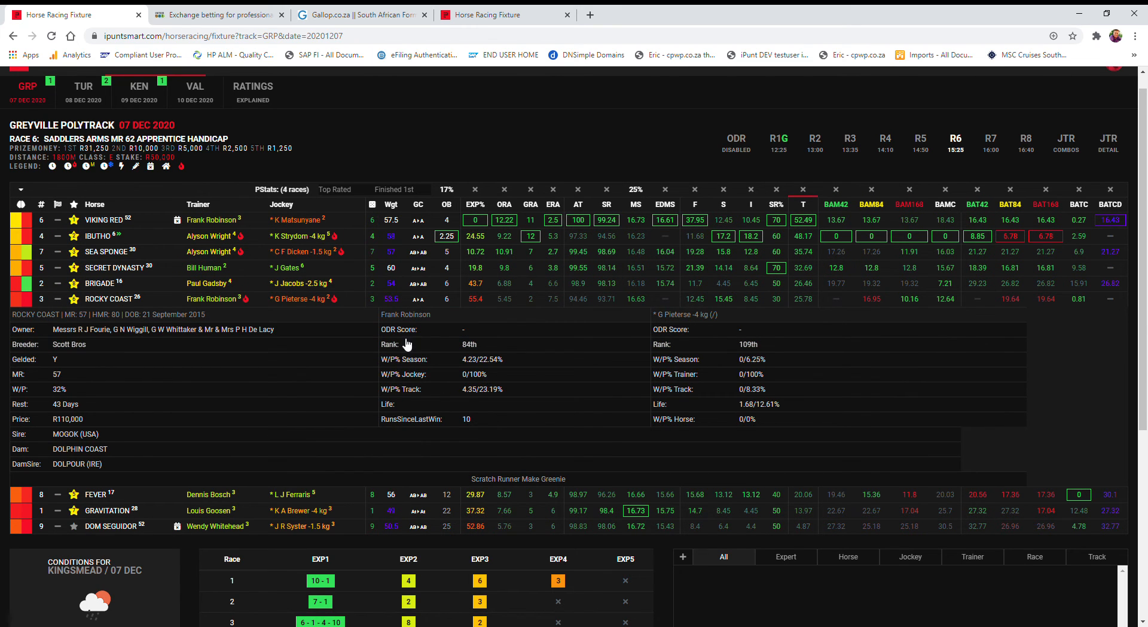
{"action": "mouse_move", "coordinate": [309, 300]}
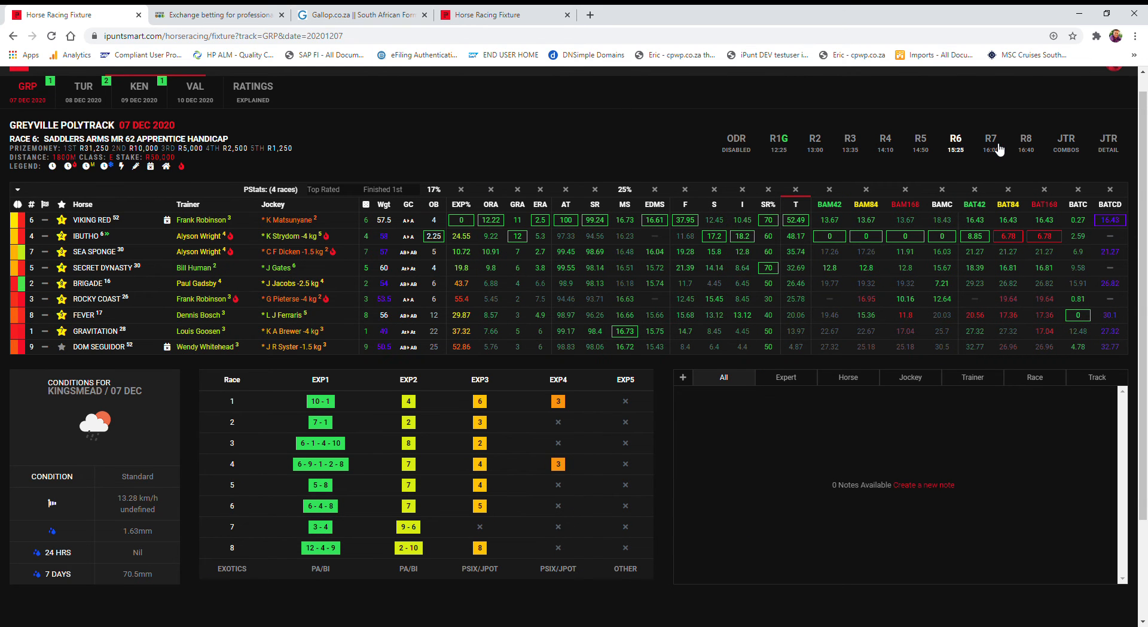
Step: Leave the Race 6 ratings and bring up Race 7, the Tabgold.co.za MR 77 handicap
{"action": "left_click", "coordinate": [990, 139]}
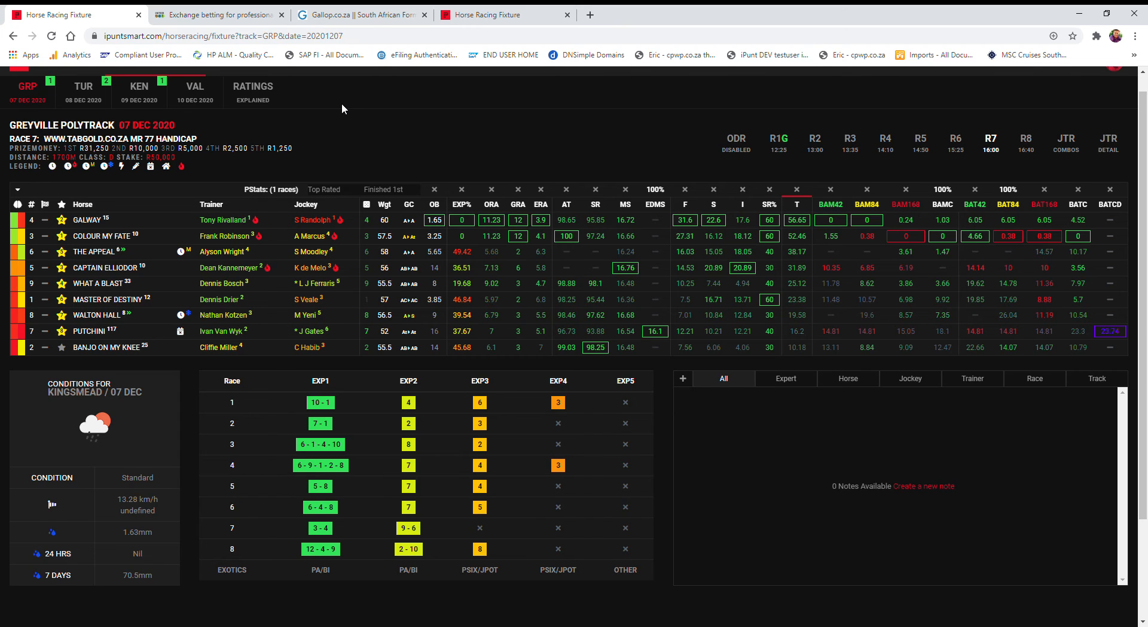
{"action": "mouse_move", "coordinate": [300, 159]}
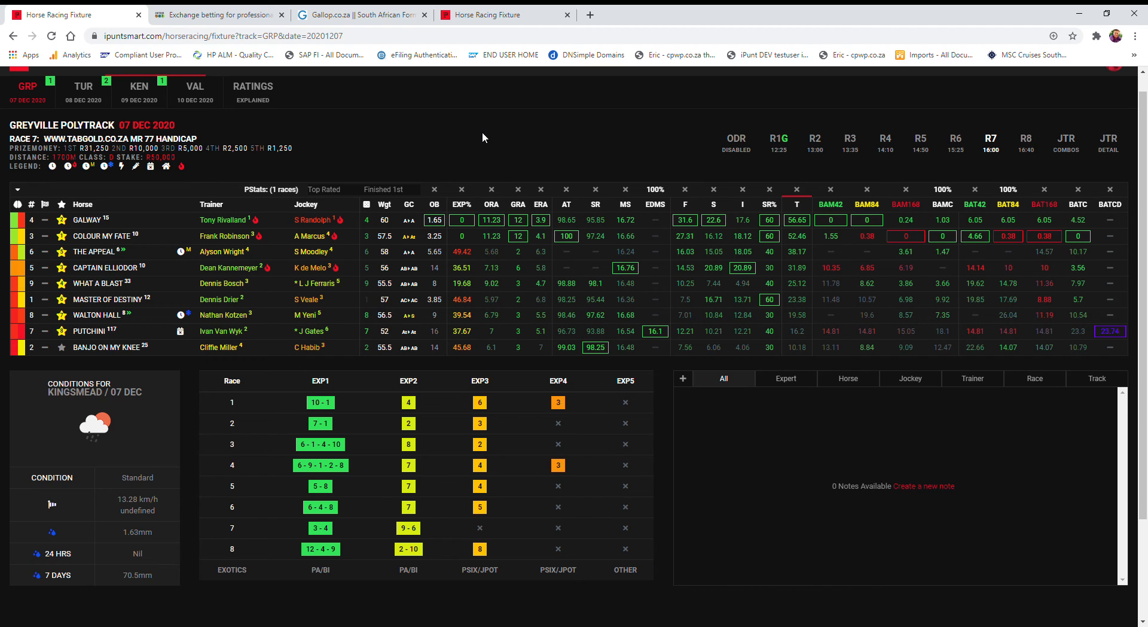
{"action": "mouse_move", "coordinate": [1030, 146]}
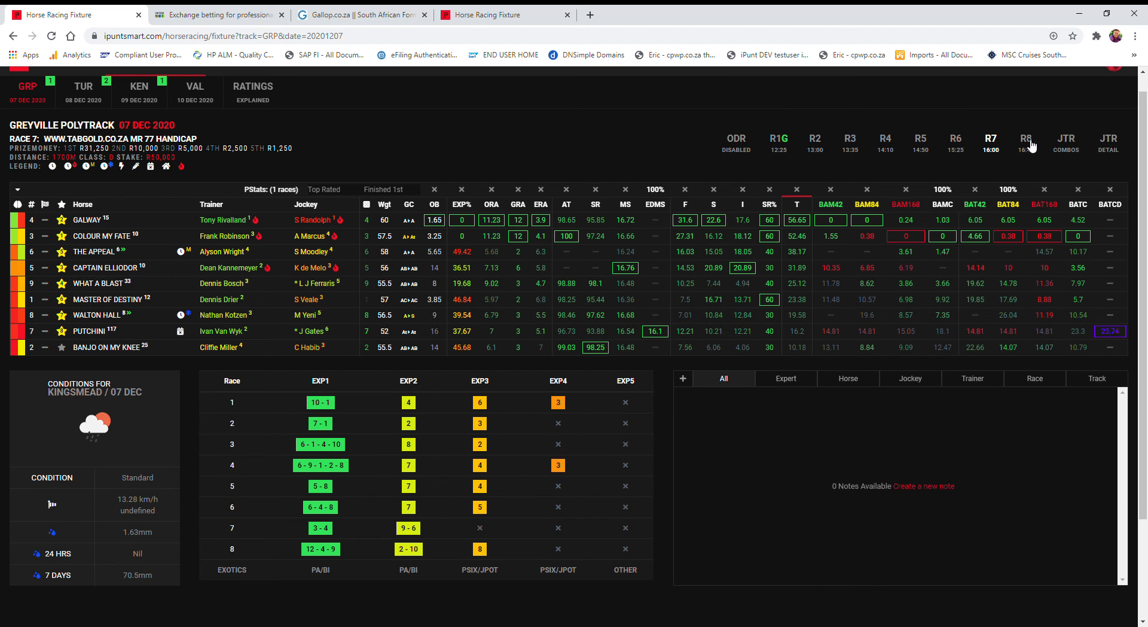
Step: Review the Race 8 ratings, then return to the Race 5 apprentice handicap ratings
{"action": "left_click", "coordinate": [1026, 142]}
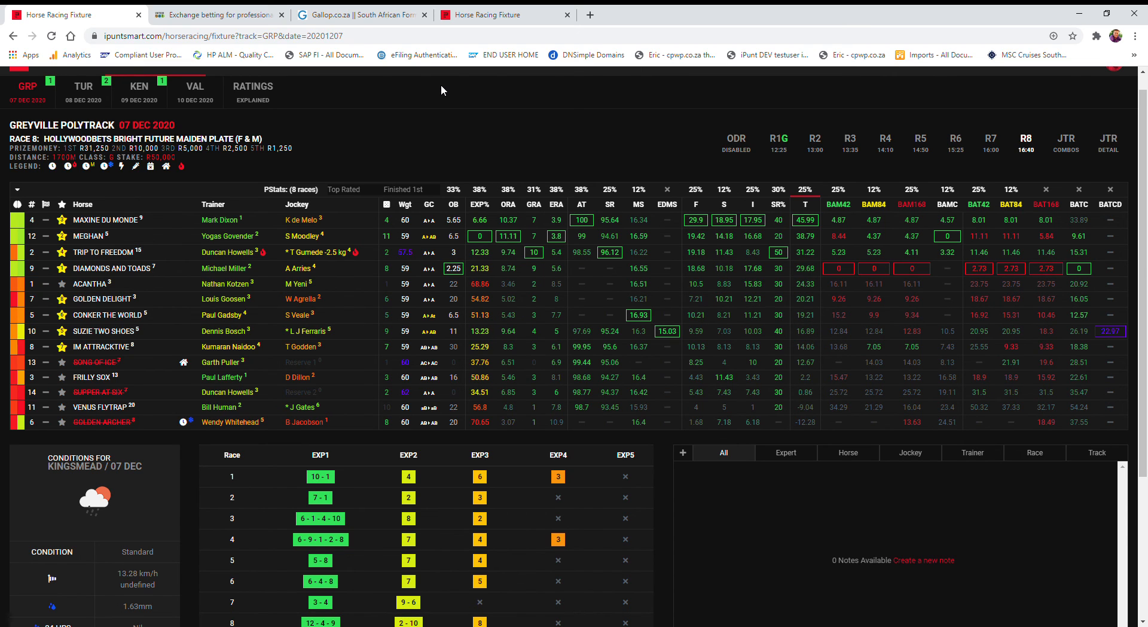
{"action": "mouse_move", "coordinate": [896, 266]}
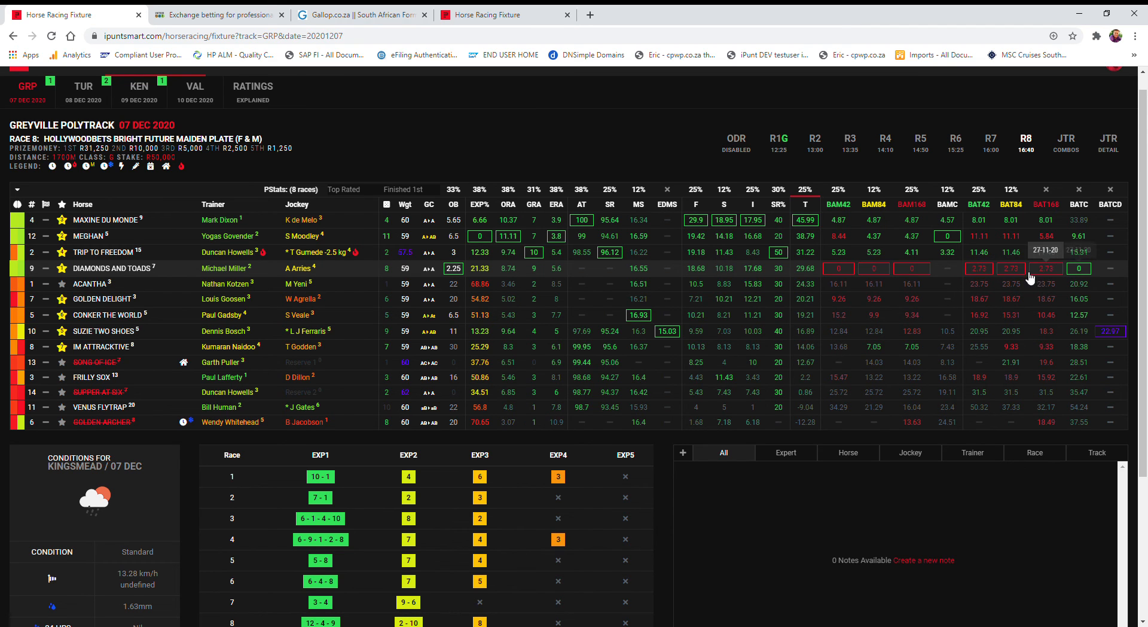
{"action": "mouse_move", "coordinate": [983, 275]}
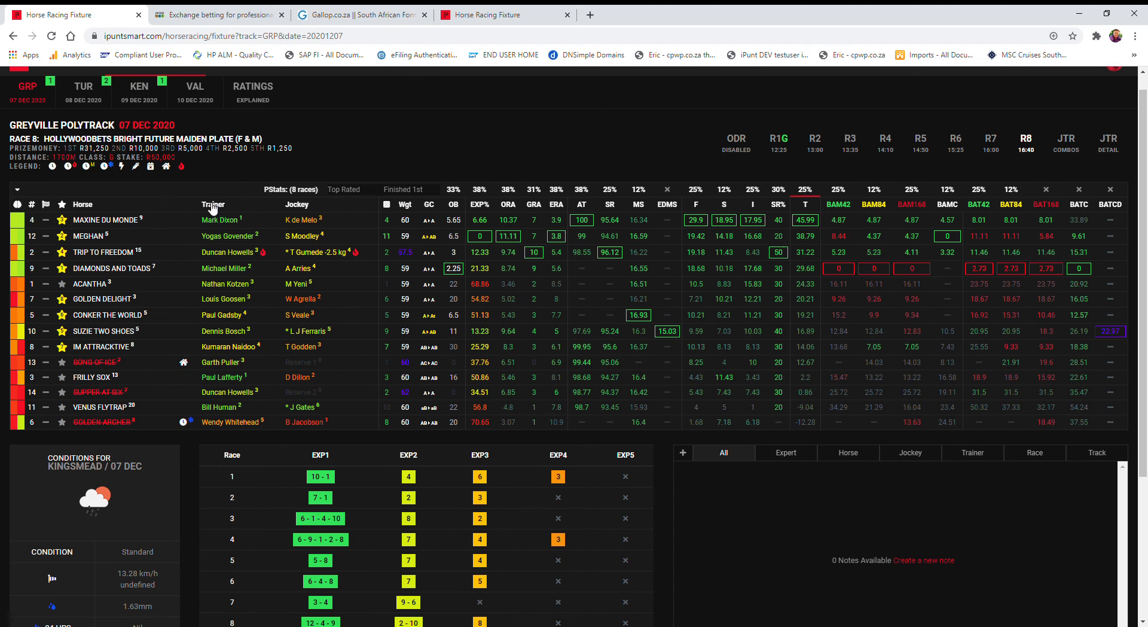
{"action": "mouse_move", "coordinate": [420, 134]}
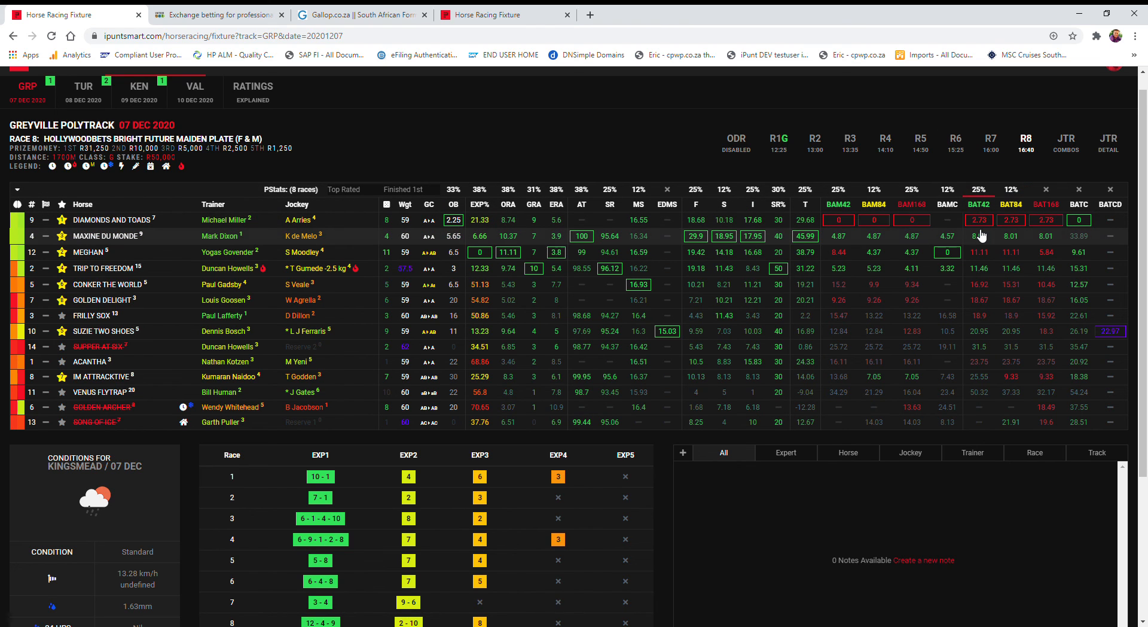
{"action": "mouse_move", "coordinate": [1032, 164]}
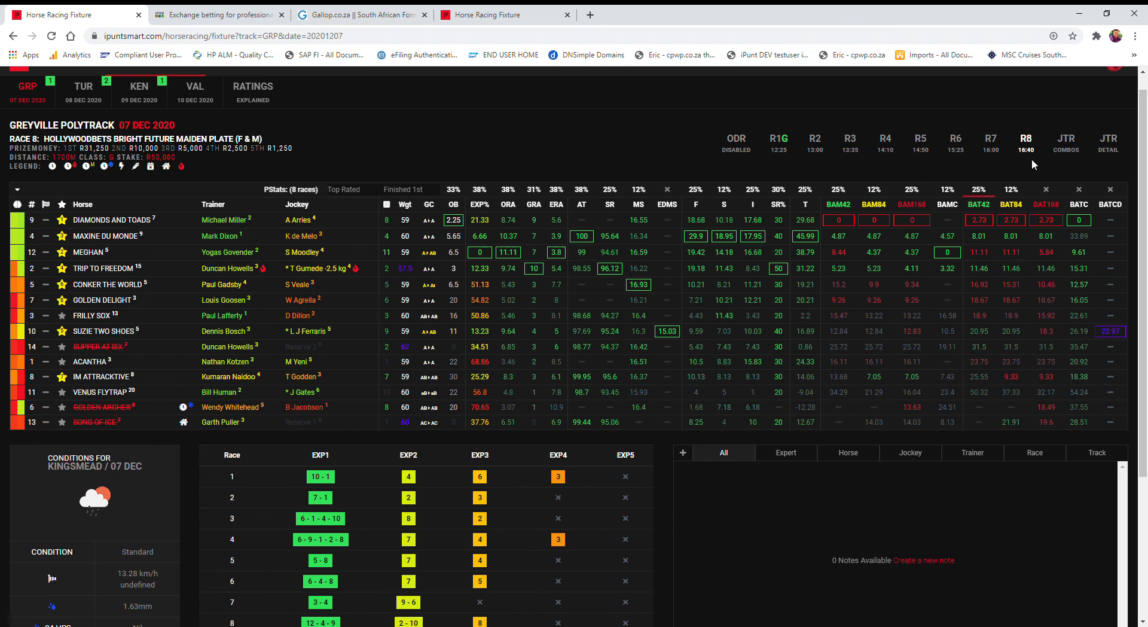
{"action": "mouse_move", "coordinate": [987, 220]}
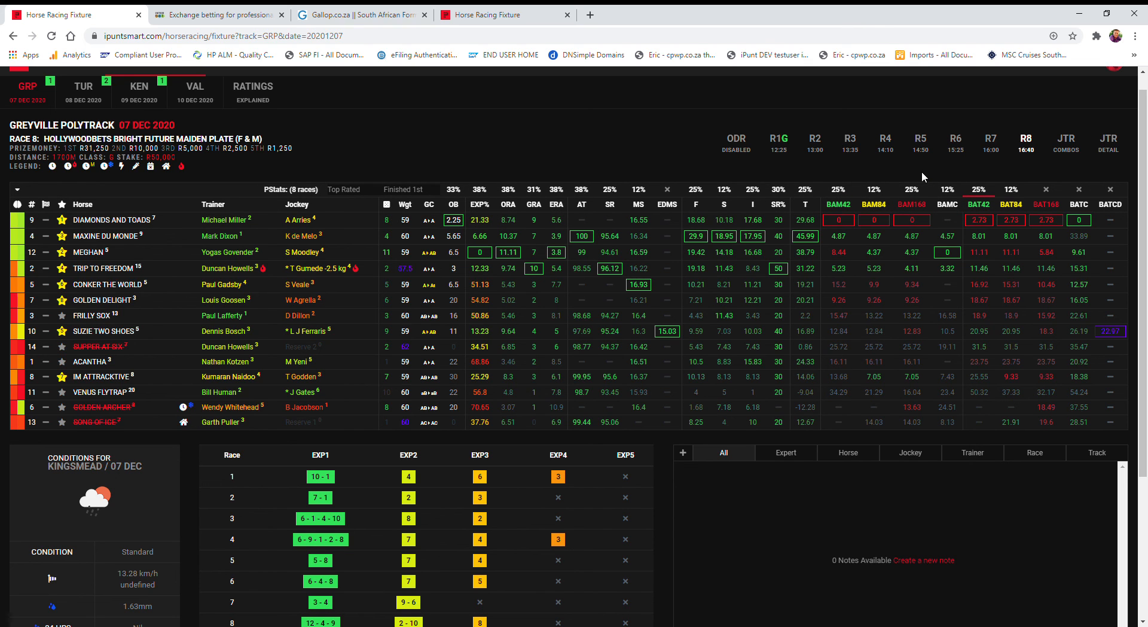
{"action": "mouse_move", "coordinate": [787, 155]}
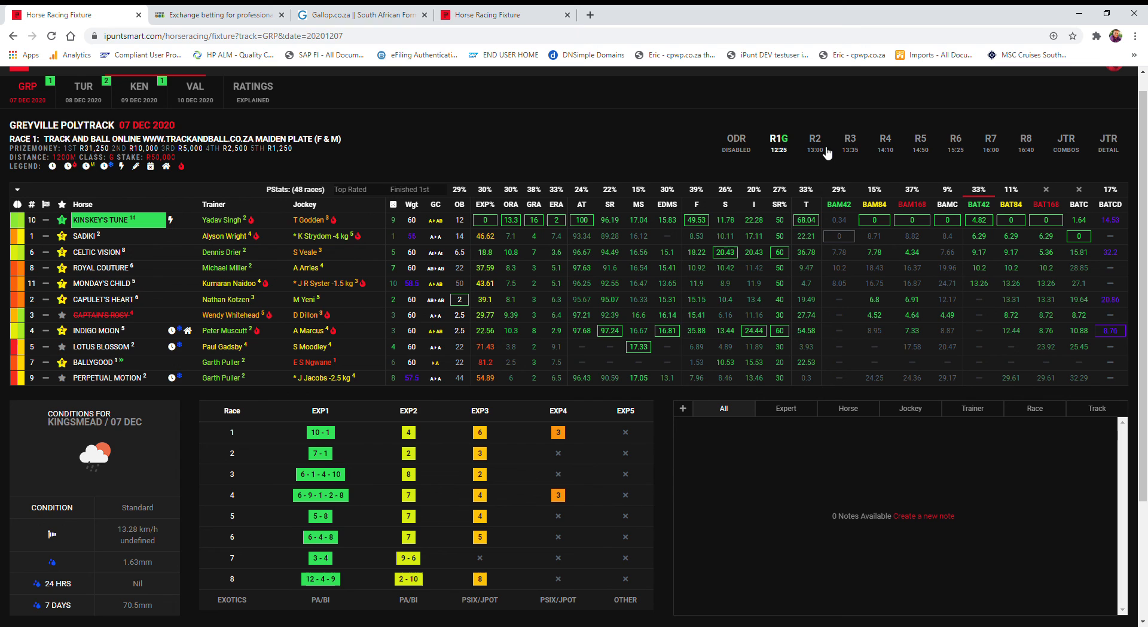
{"action": "left_click", "coordinate": [921, 139]}
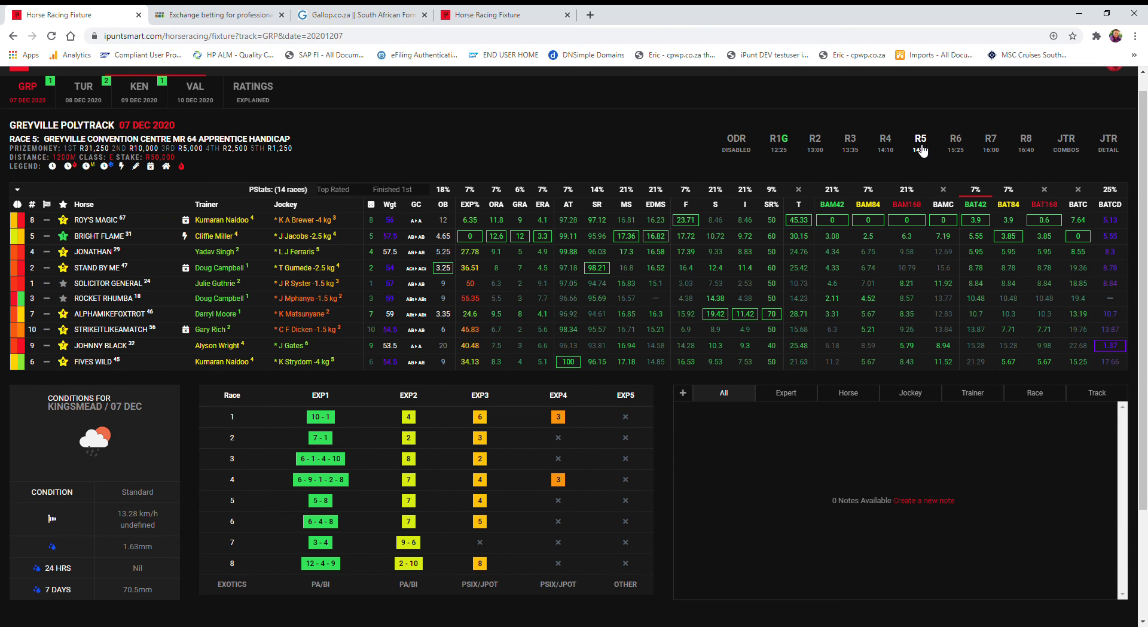